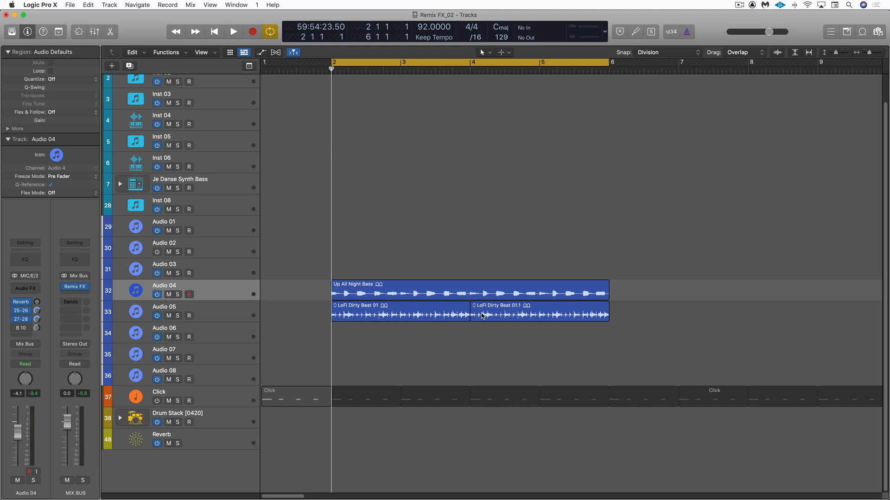
mouse_move(324, 277)
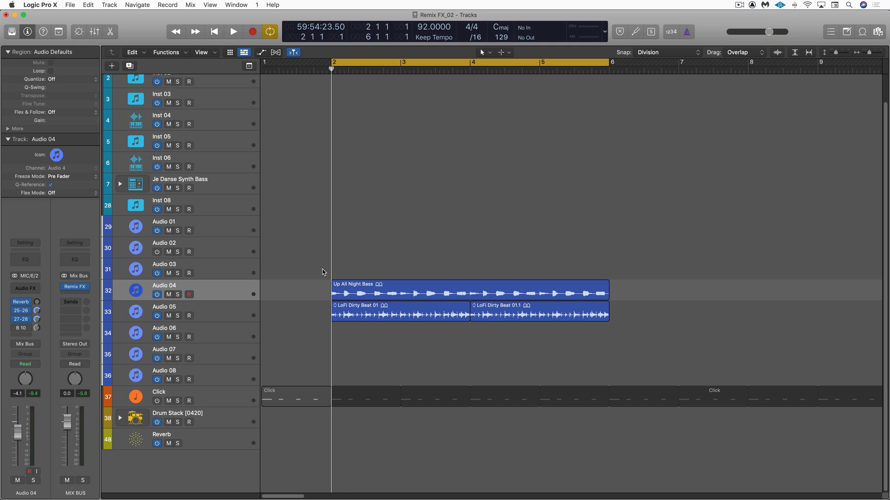
mouse_move(348, 276)
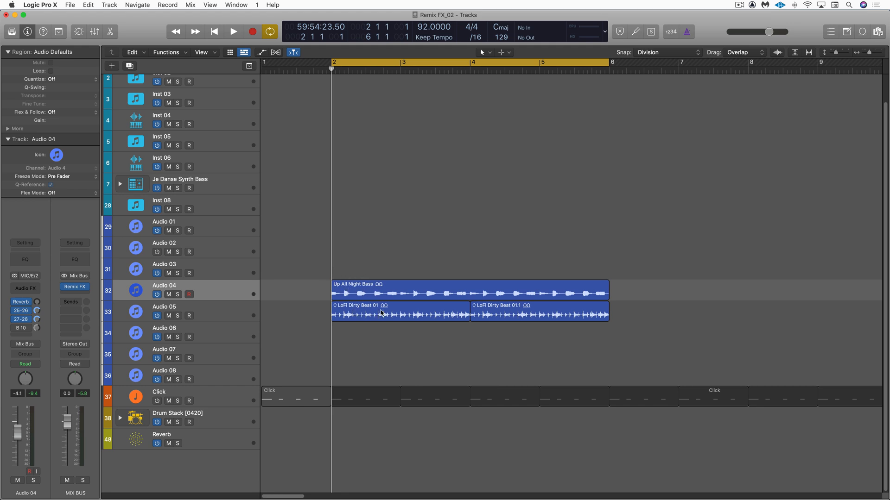
mouse_move(377, 314)
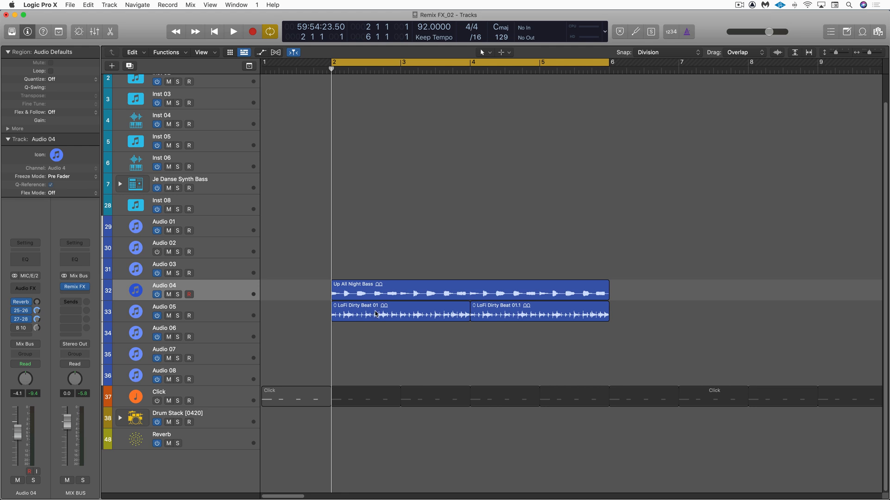
mouse_move(385, 336)
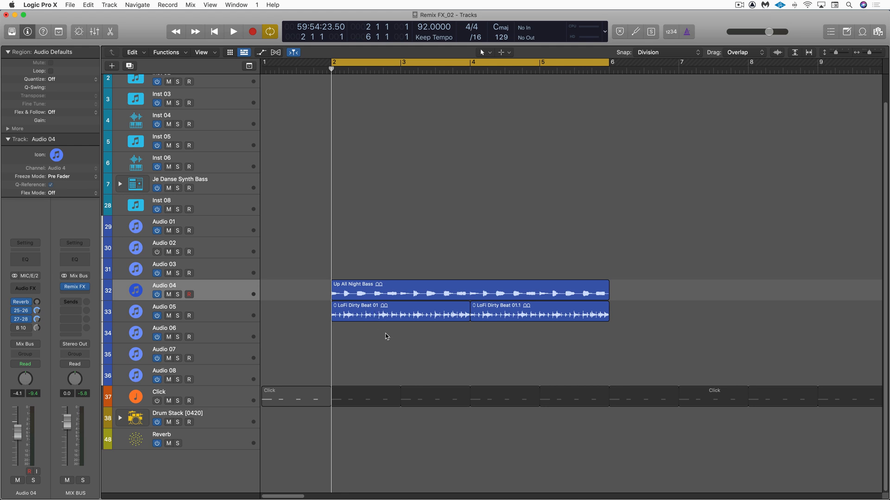
mouse_move(412, 336)
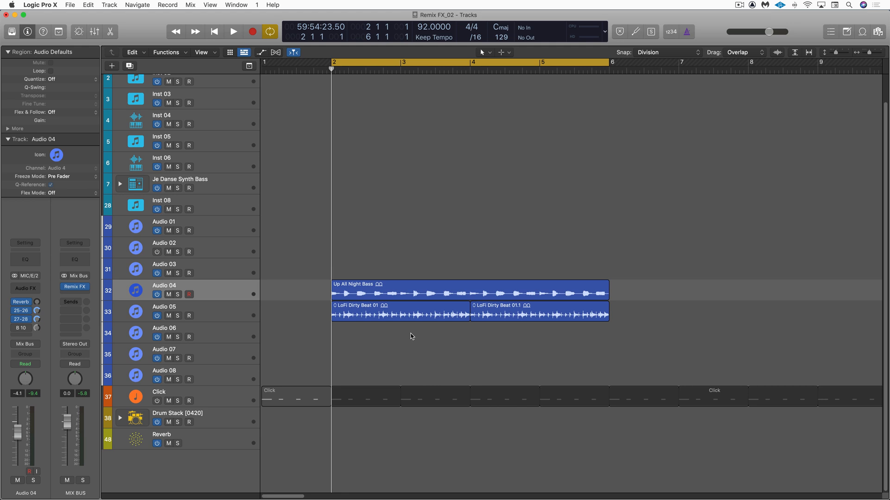
Step: Play the loops, then slice a short piece of the bass loop and copy it to a later bar
click(232, 32)
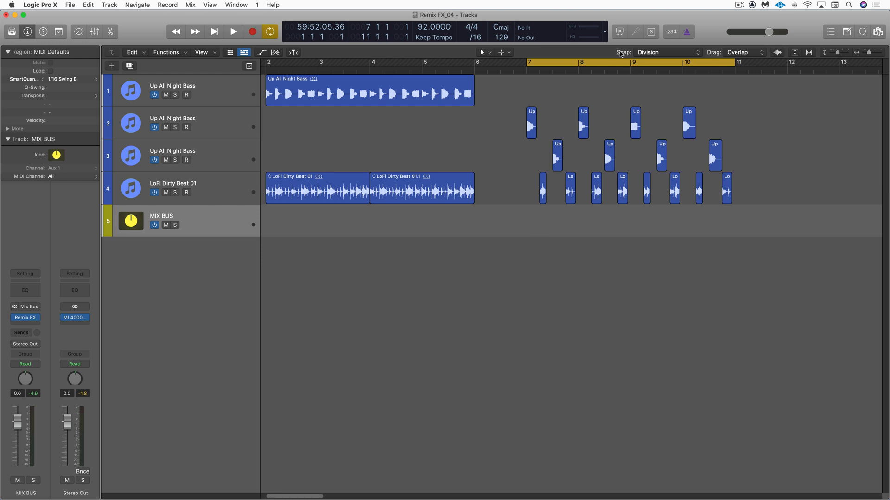
mouse_move(350, 94)
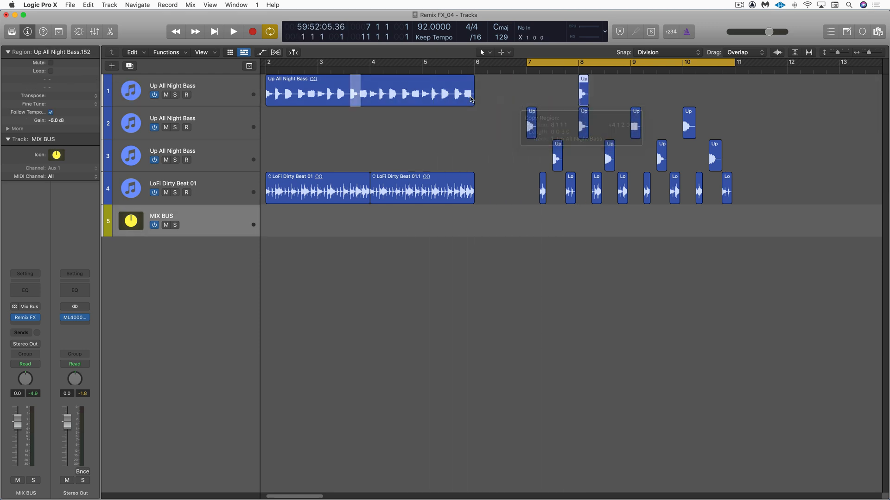
drag(352, 94, 397, 94)
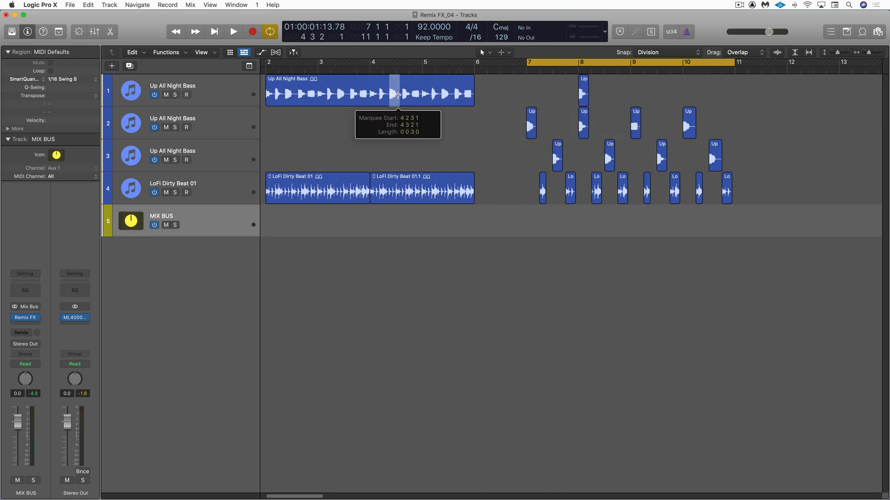
drag(396, 94, 401, 96)
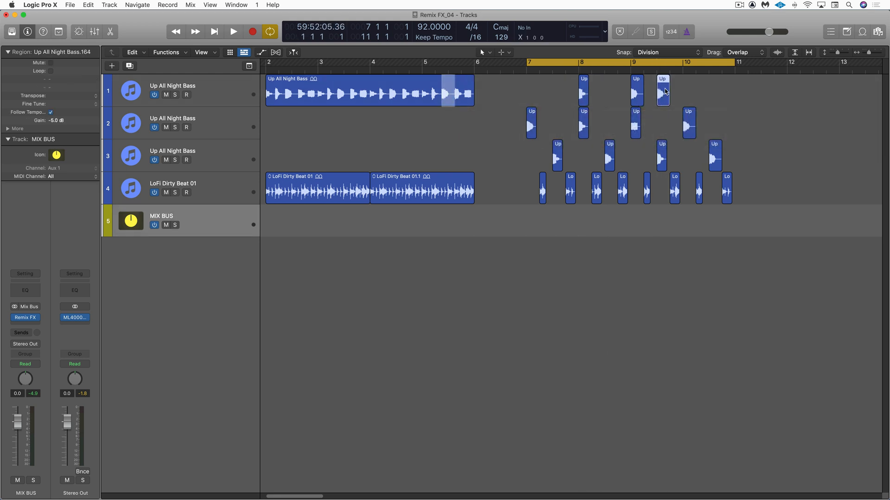
click(611, 94)
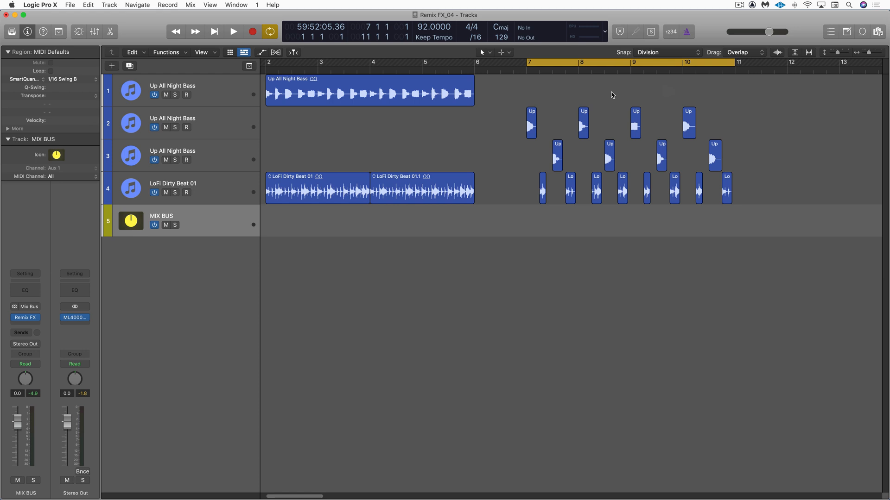
mouse_move(581, 133)
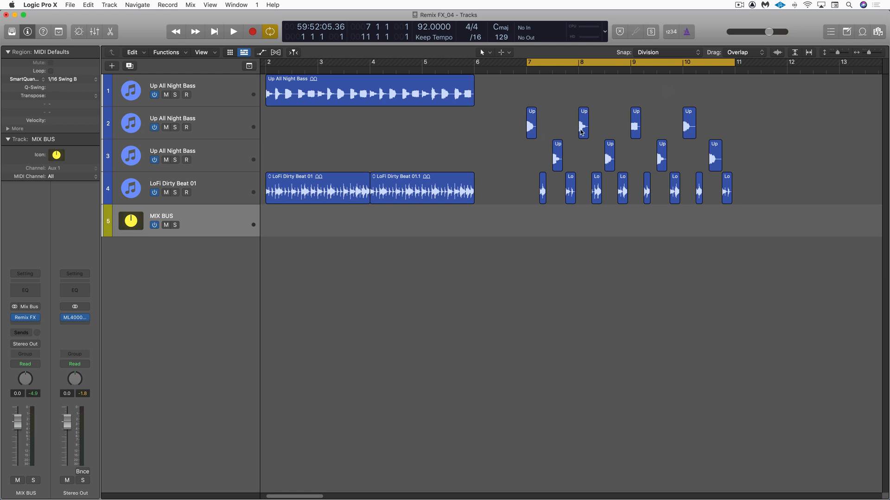
mouse_move(677, 144)
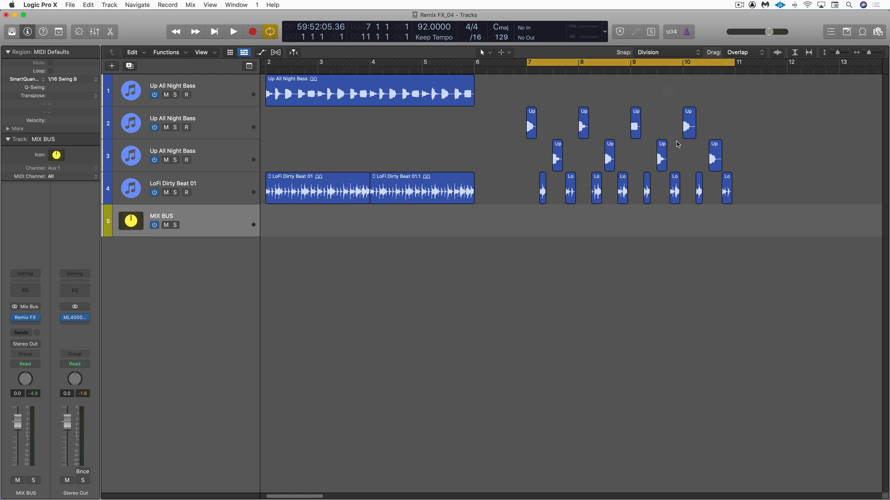
Step: Pan the second and third Up All Night Bass tracks to opposite sides in stereo pan mode
click(177, 122)
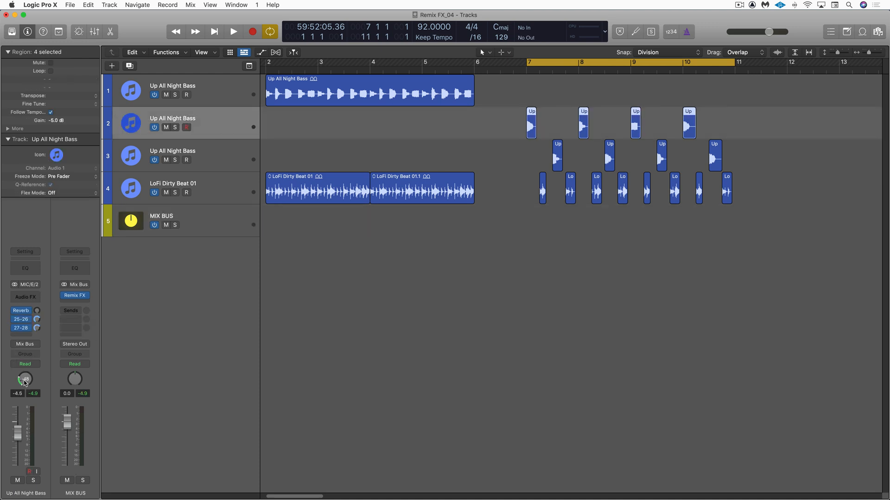
right_click(25, 379)
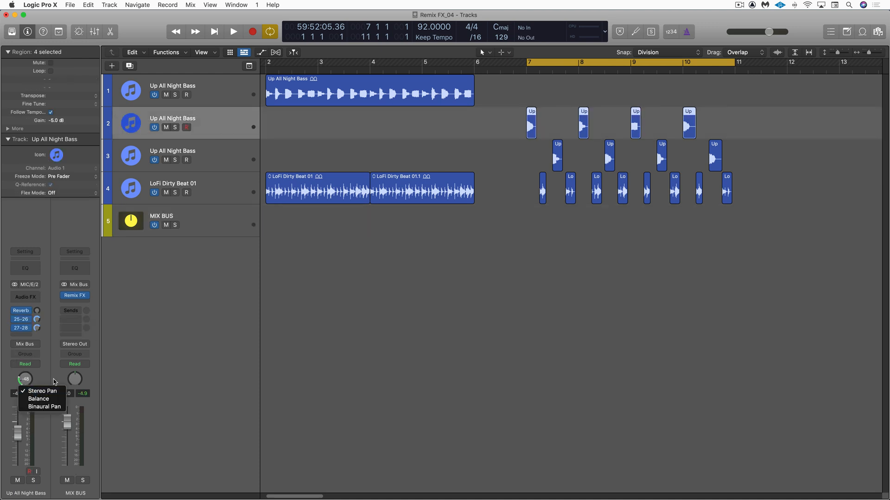
click(42, 391)
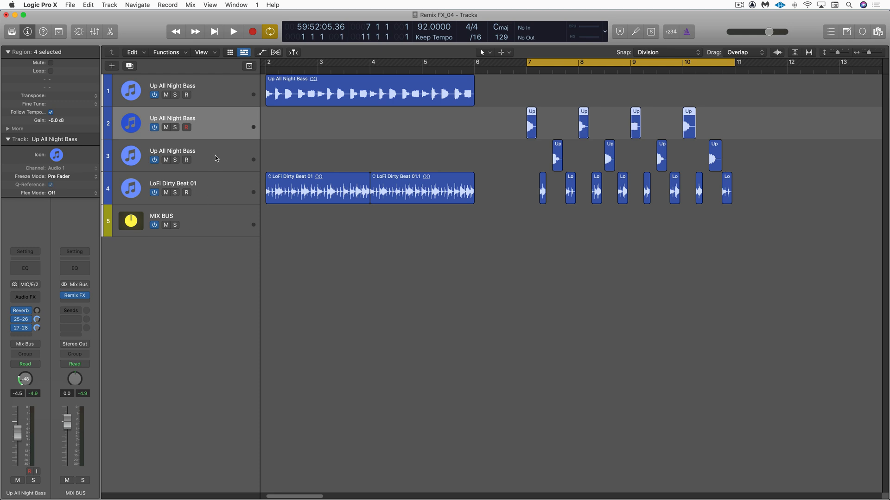
click(182, 156)
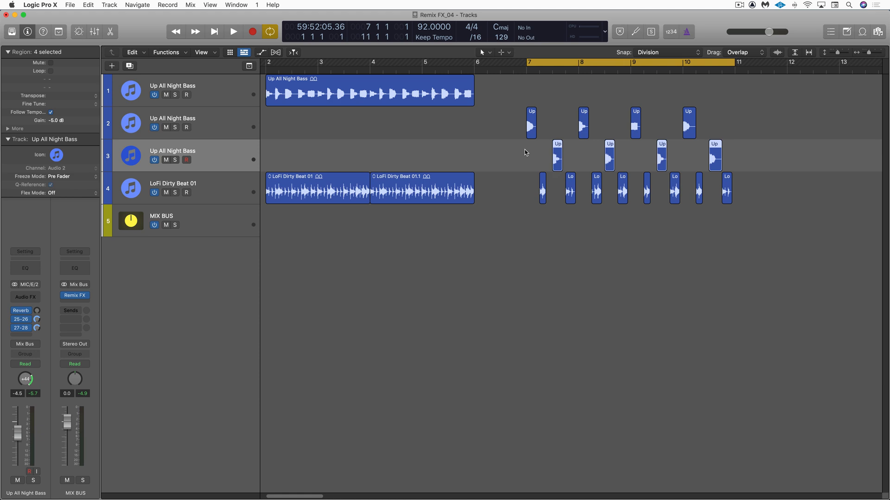
Step: Play back the chopped section, stop, and select the MIX BUS track
click(233, 32)
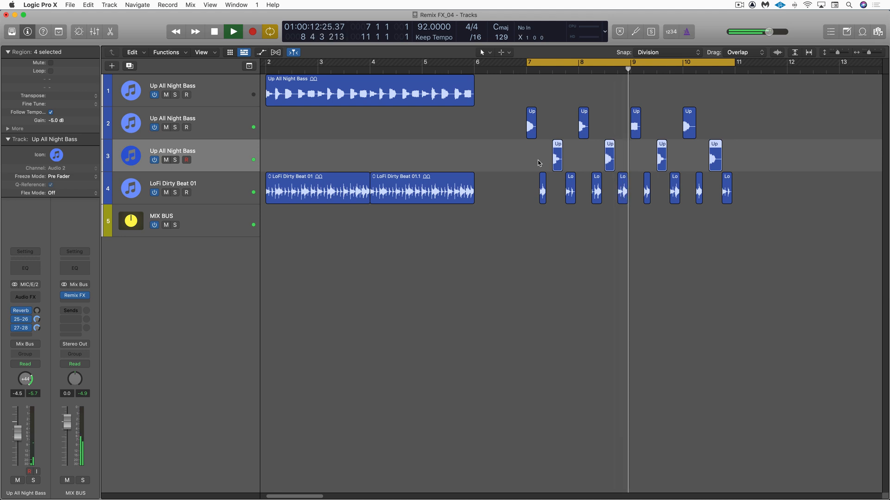
click(232, 32)
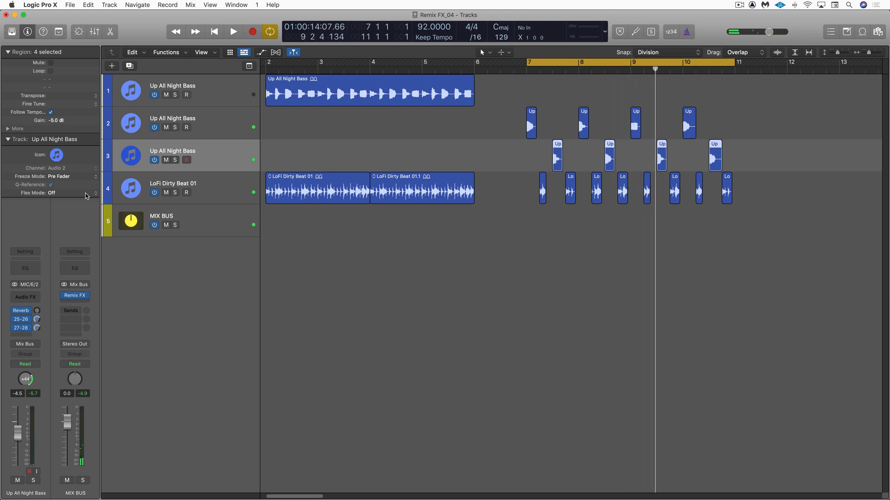
click(161, 221)
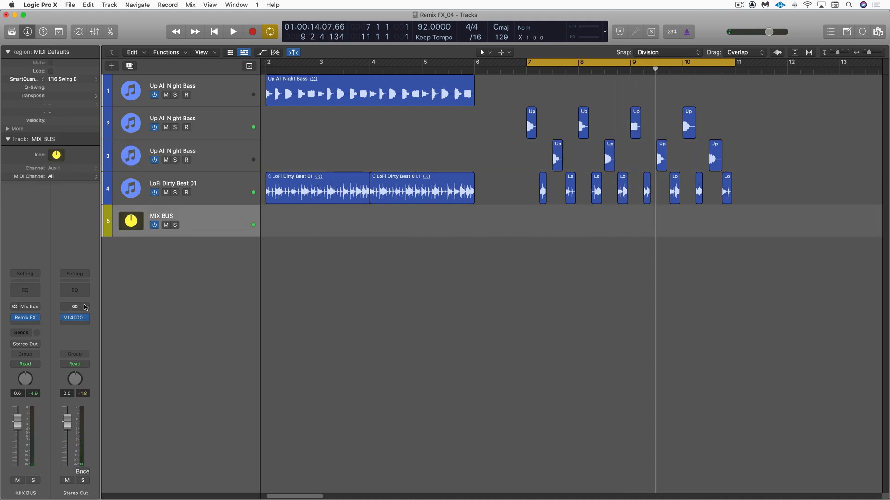
Step: Bring up Remix FX on the mix bus and enable auto-selecting touched automation parameters
click(25, 317)
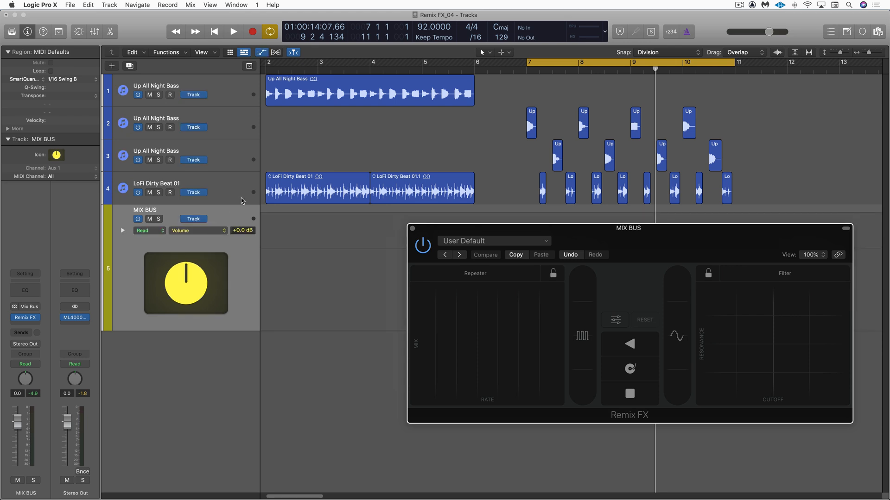
click(191, 6)
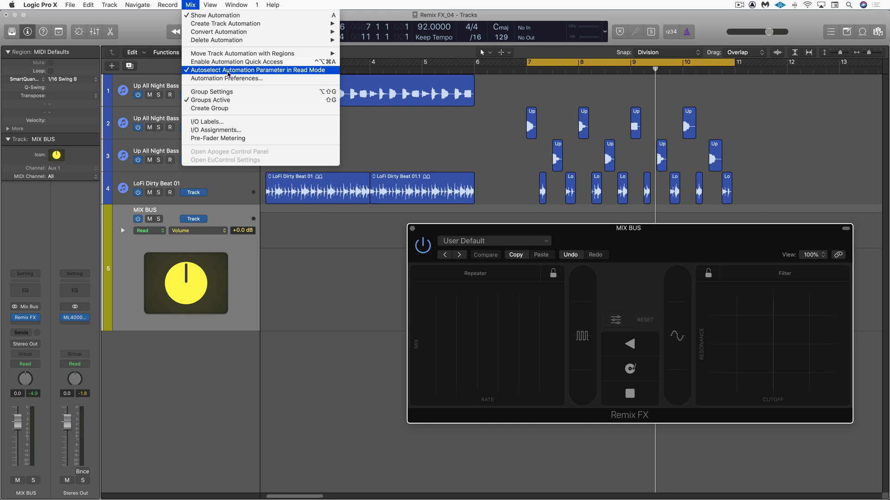
click(256, 69)
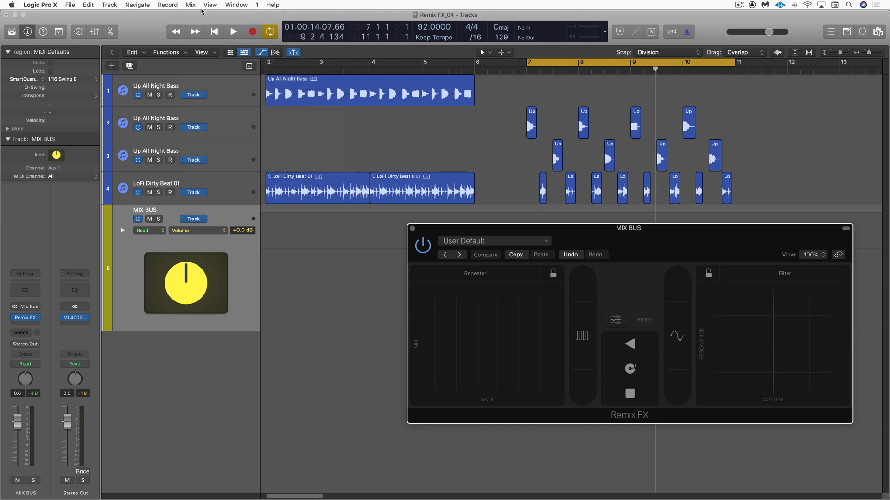
mouse_move(583, 339)
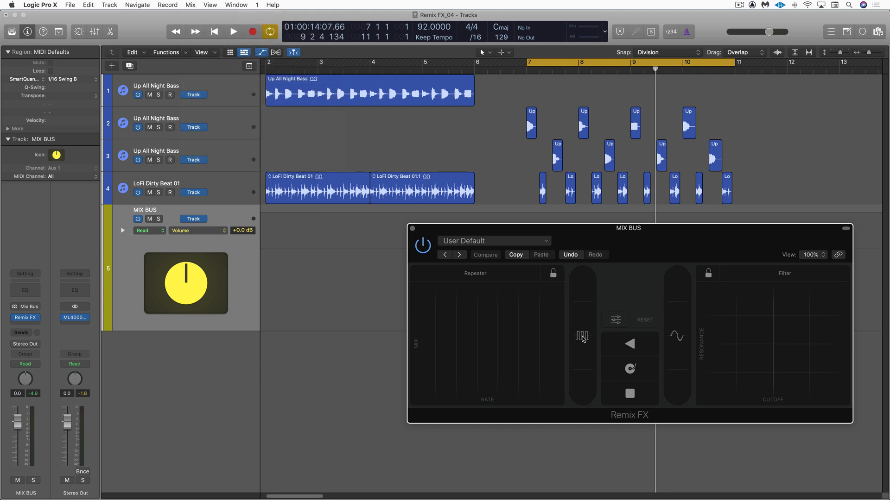
Step: Try the Gater during playback so the mix bus automation lane targets Gater On/Off
click(614, 319)
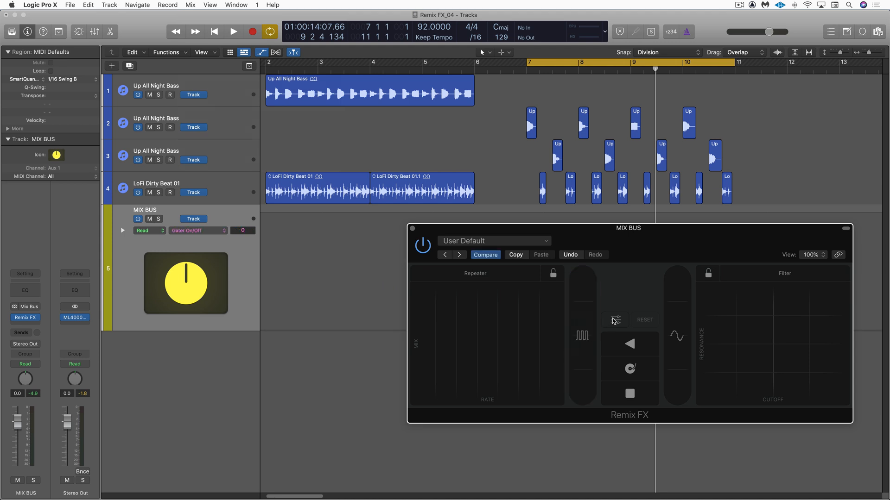
click(613, 320)
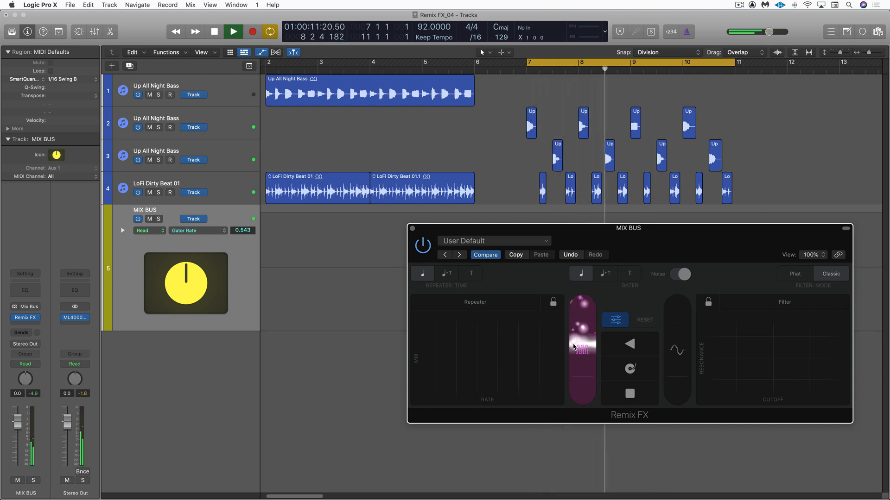
click(233, 32)
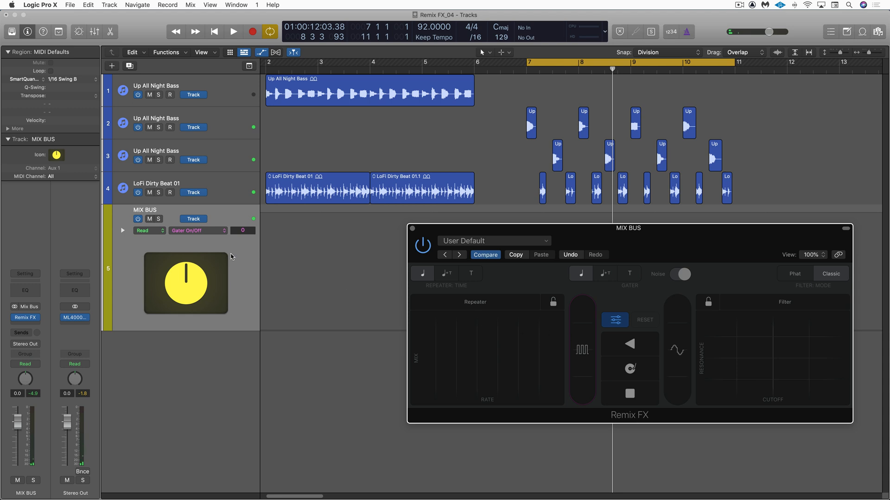
click(146, 231)
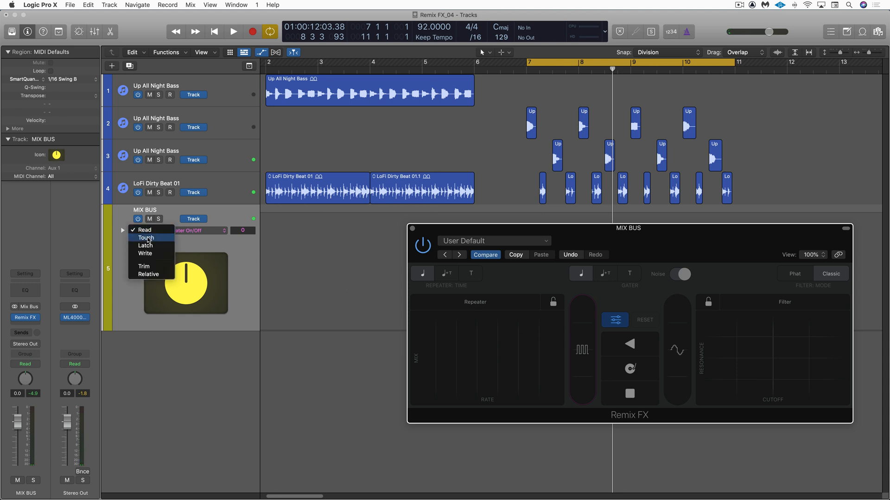
Step: Record Gater On/Off moves in Touch mode over bars 7–11, then set the mix bus back to Read
click(145, 238)
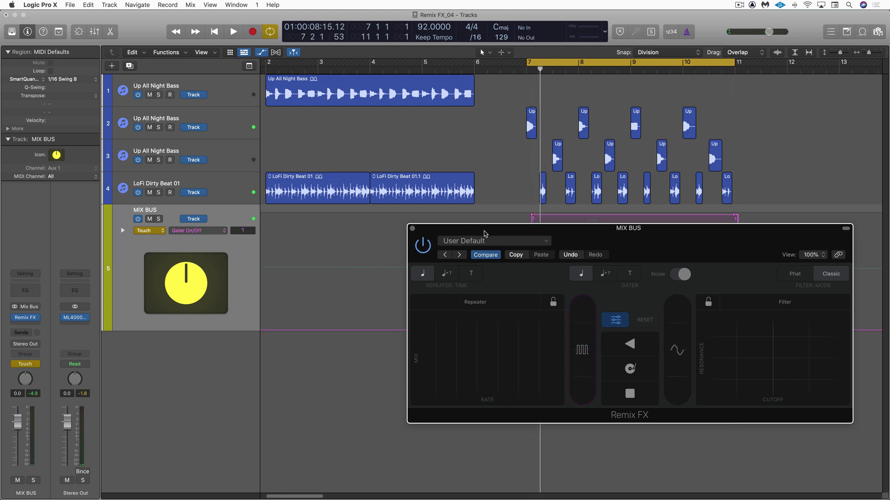
click(147, 230)
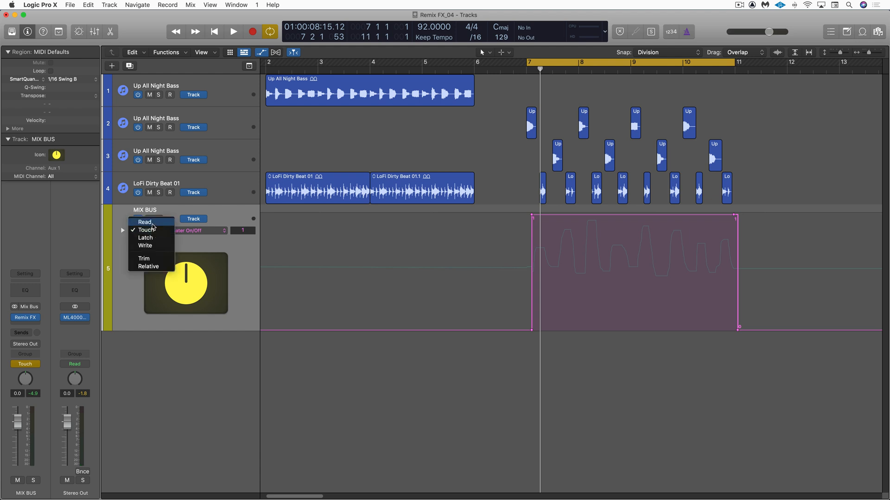
click(146, 221)
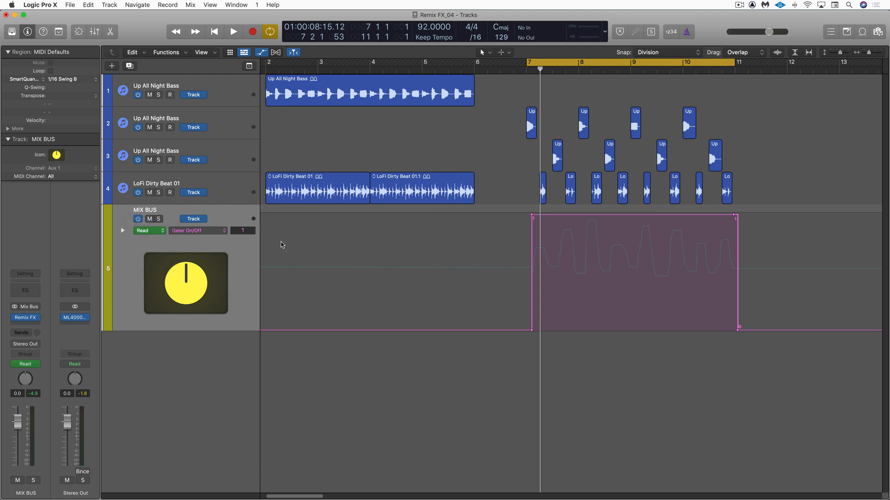
Step: Switch the MIX BUS lane to show 1 Remix FX: Gater Rate and start playback from bar 8
click(198, 231)
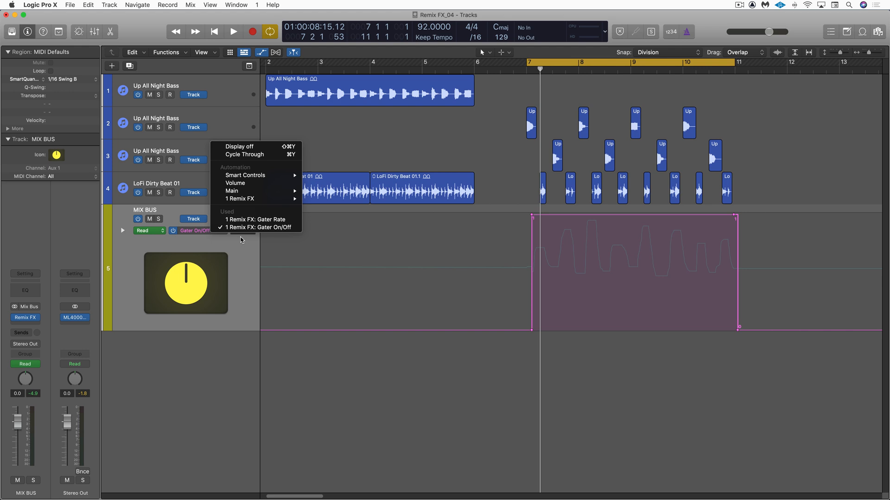
mouse_move(256, 219)
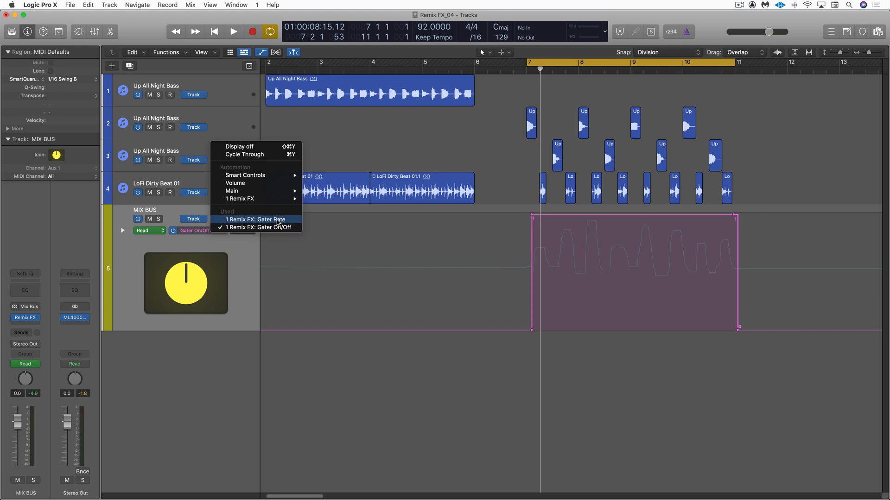
click(254, 219)
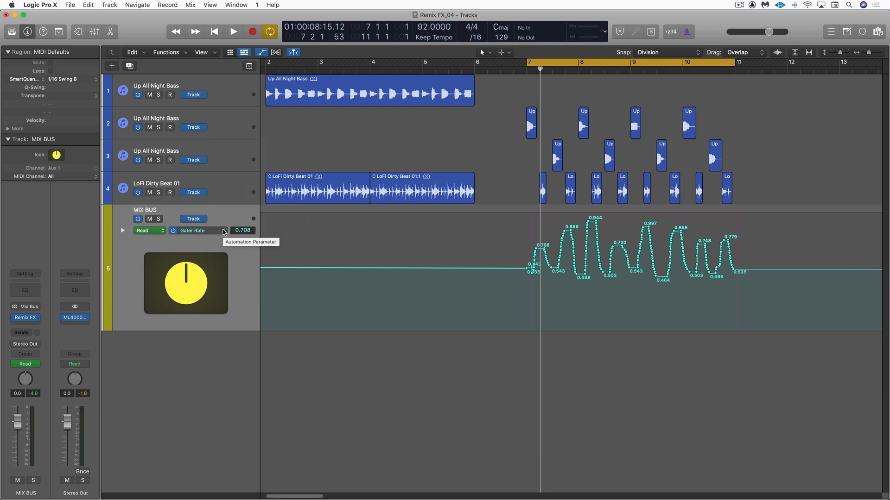
mouse_move(750, 272)
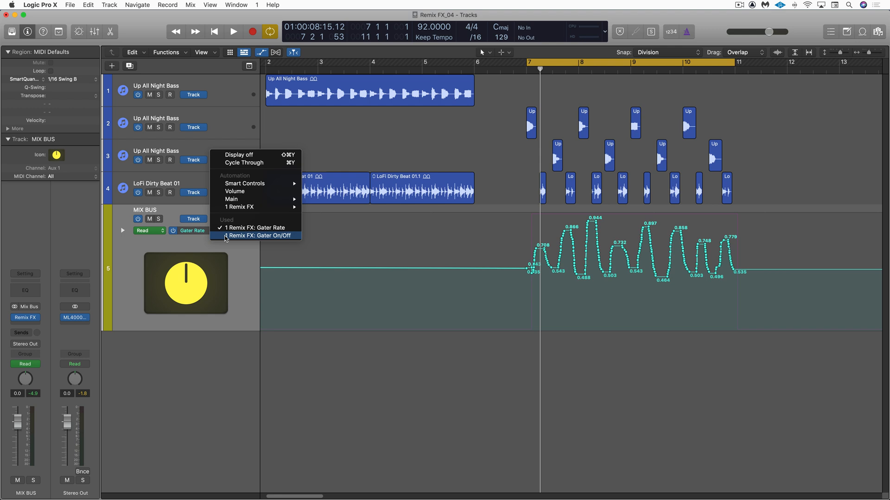
click(254, 228)
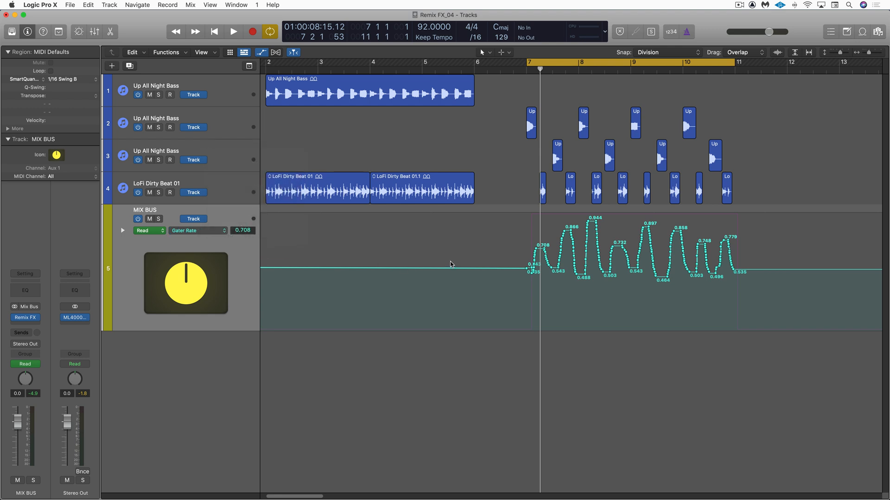
click(233, 31)
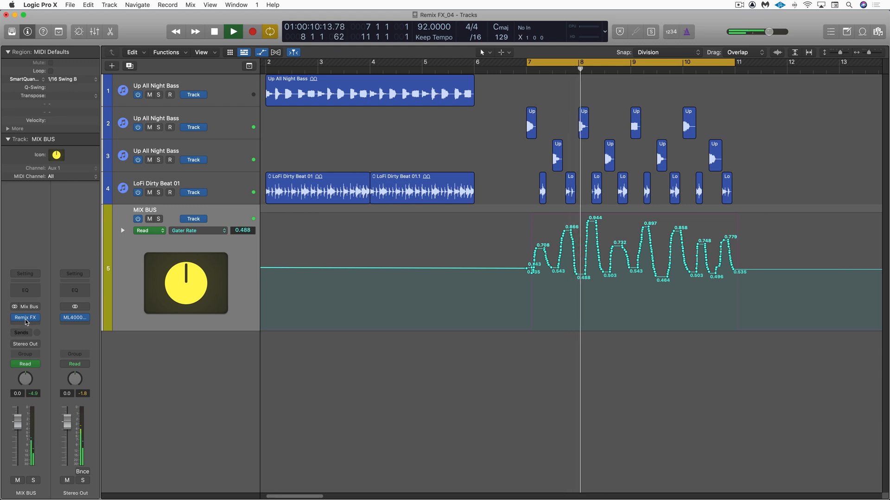
Step: With Remix FX open and playing, arm the mix bus in Touch and move the Repeater pad over bars 7–11
click(25, 318)
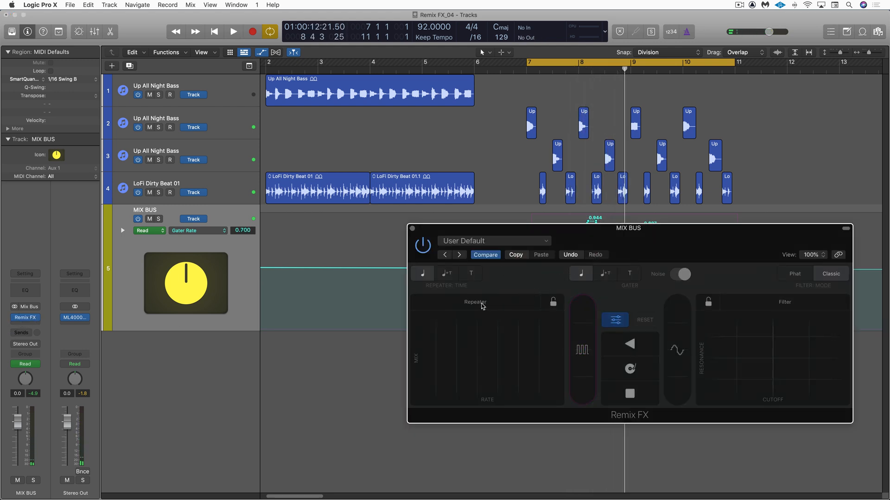
click(474, 302)
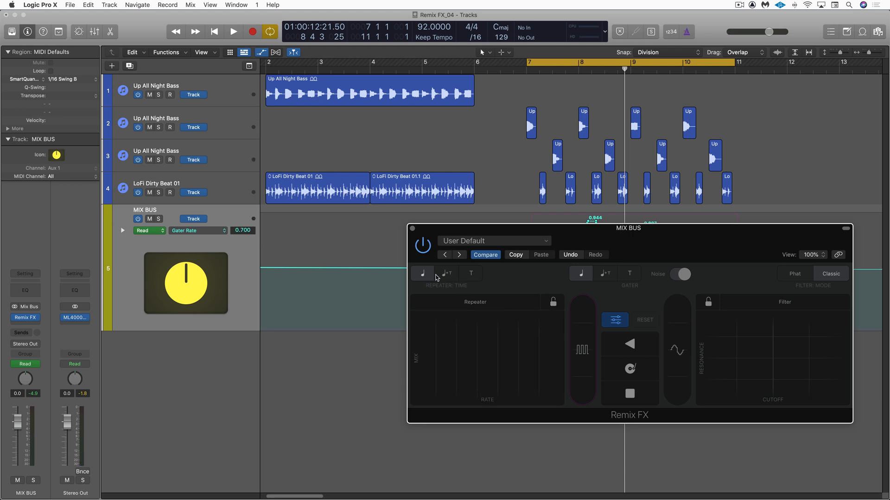
mouse_move(478, 382)
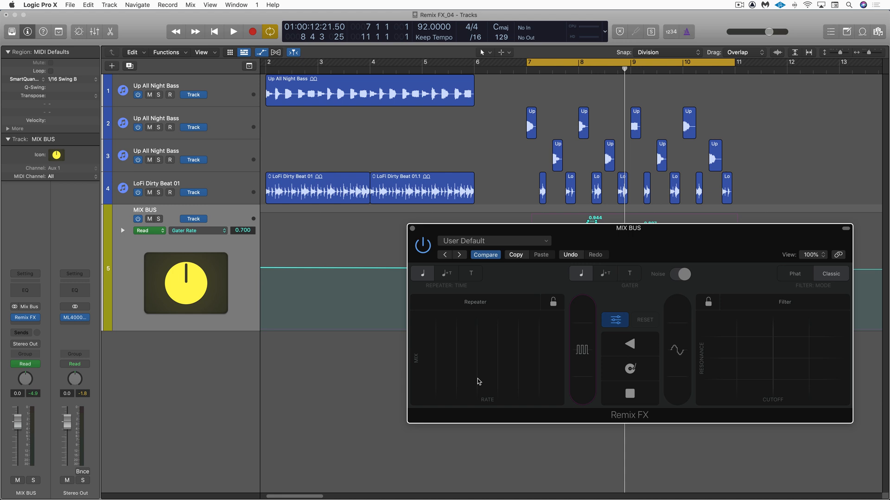
click(233, 31)
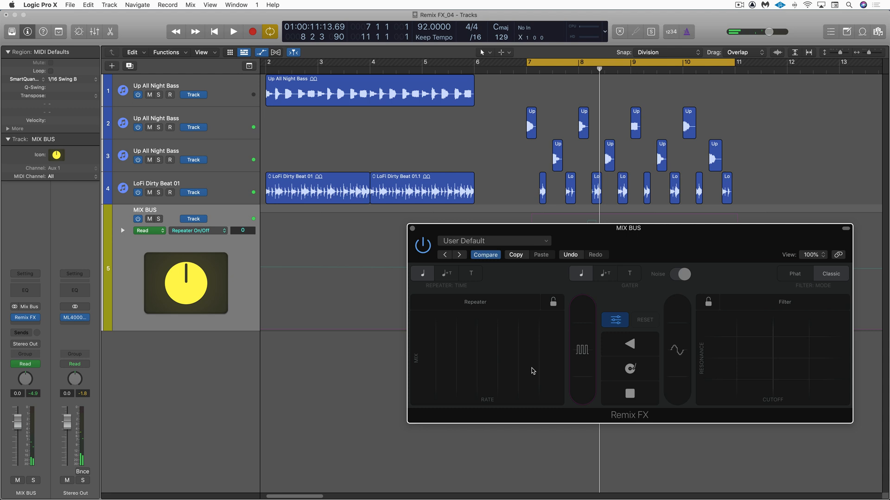
click(146, 231)
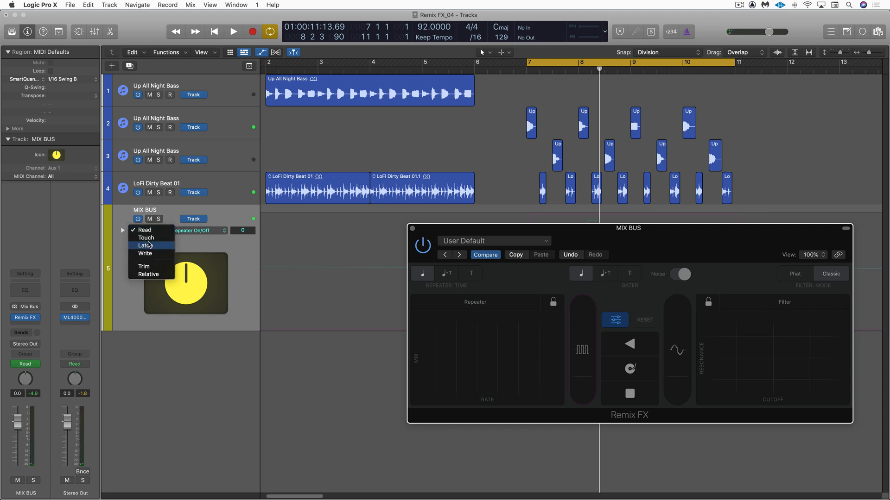
click(145, 238)
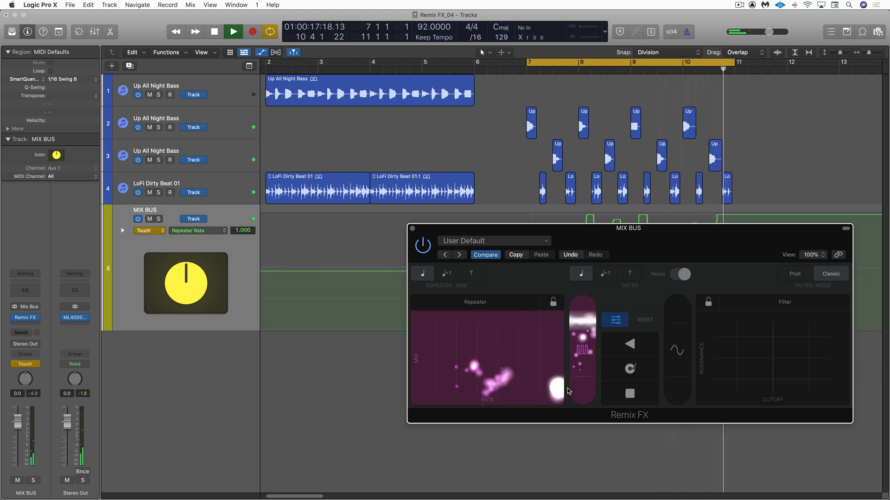
Step: Stop playback, return the mix bus to Read mode, and resume playing
click(214, 32)
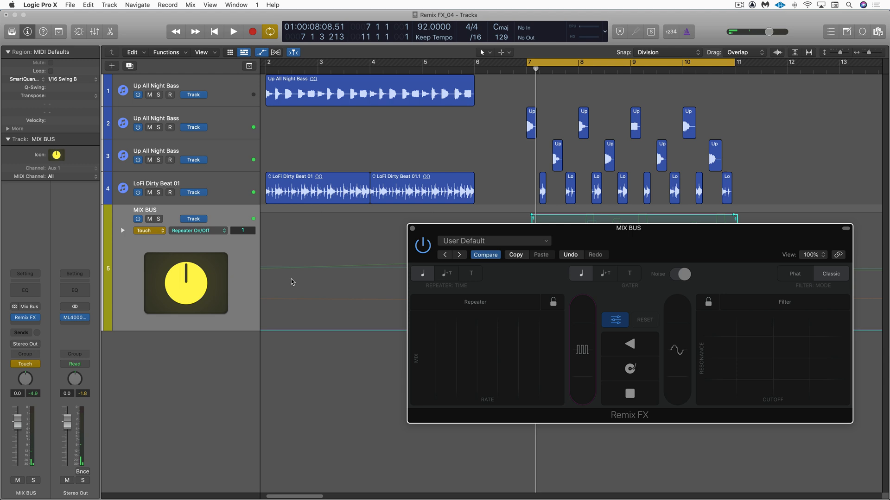
click(146, 231)
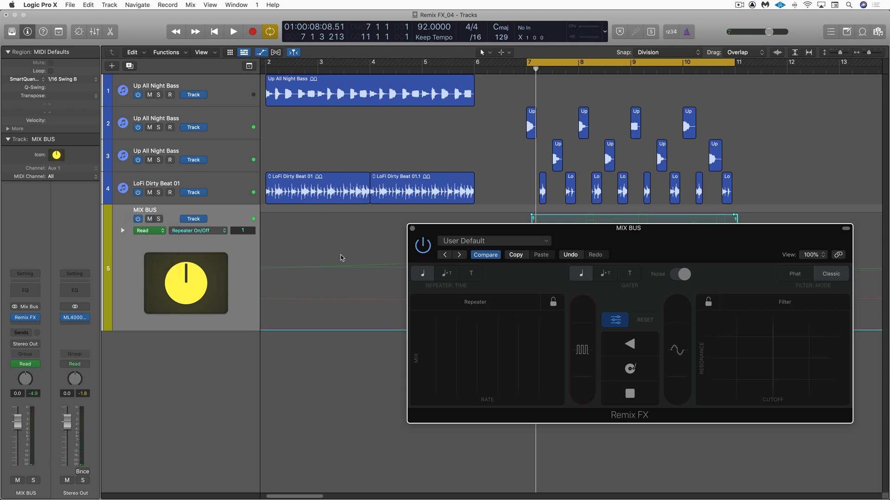
click(234, 31)
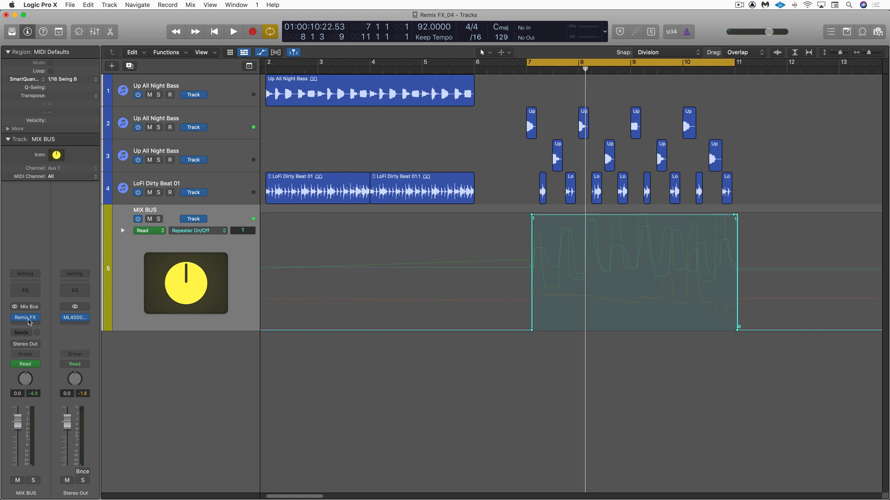
Step: Play with Remix FX open and arm the mix bus in Touch for Filter and Repeater moves
click(25, 318)
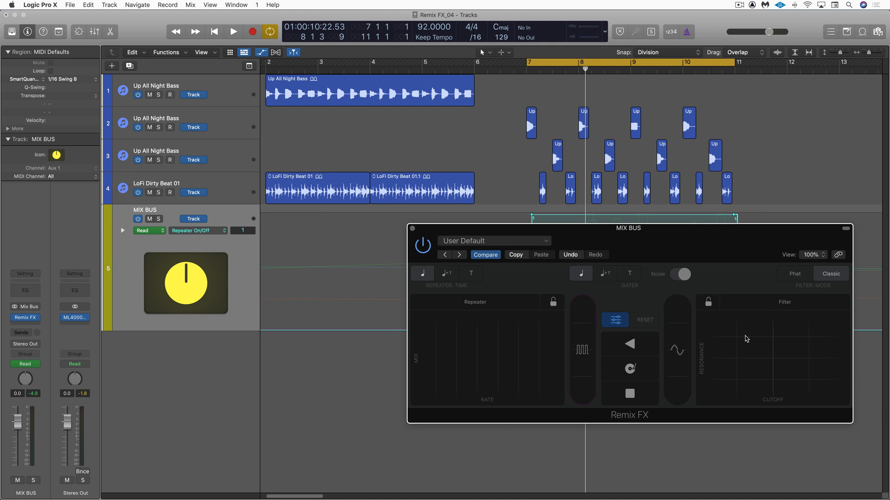
click(232, 31)
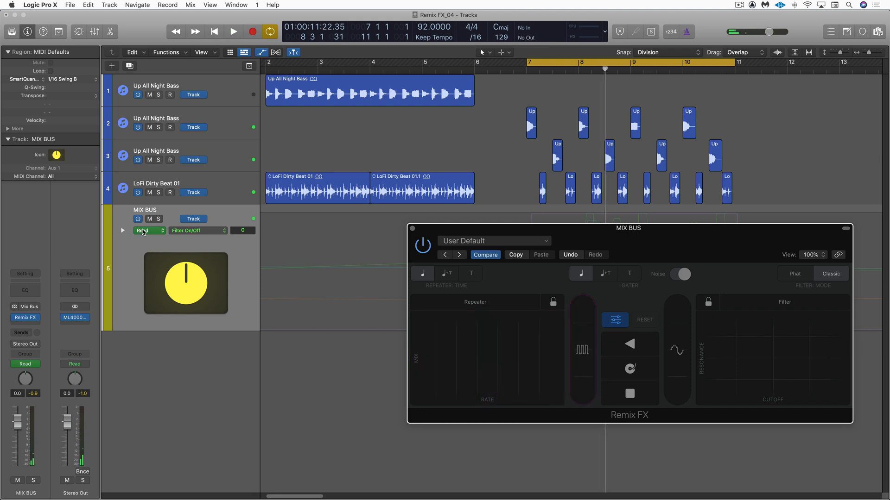
click(147, 231)
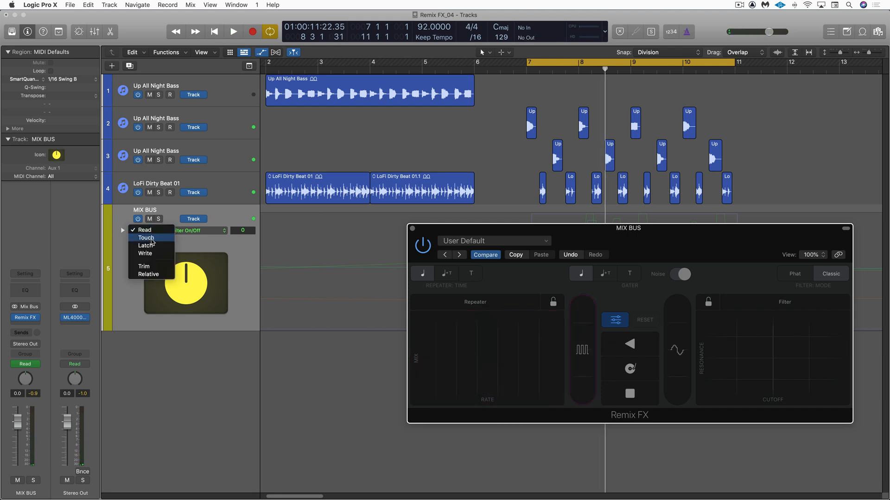
click(146, 238)
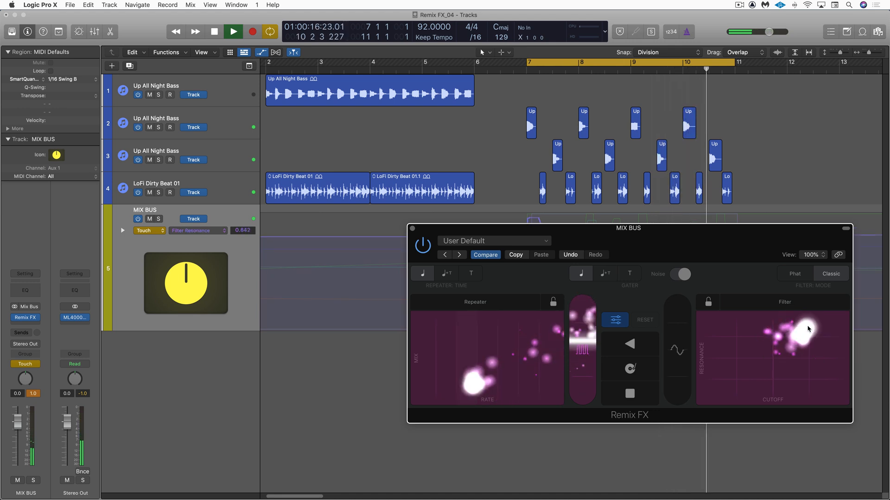
Step: Finish the Filter automation pass over bars 7–11 and close the Remix FX window
click(232, 31)
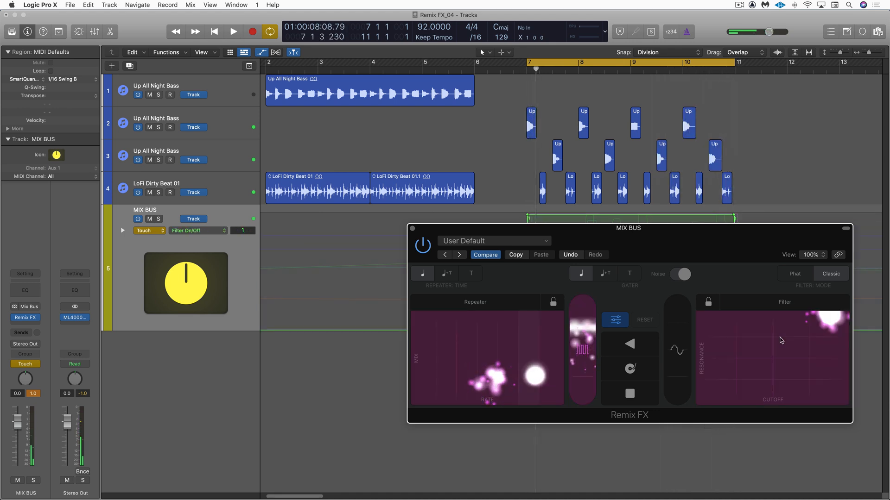
click(233, 31)
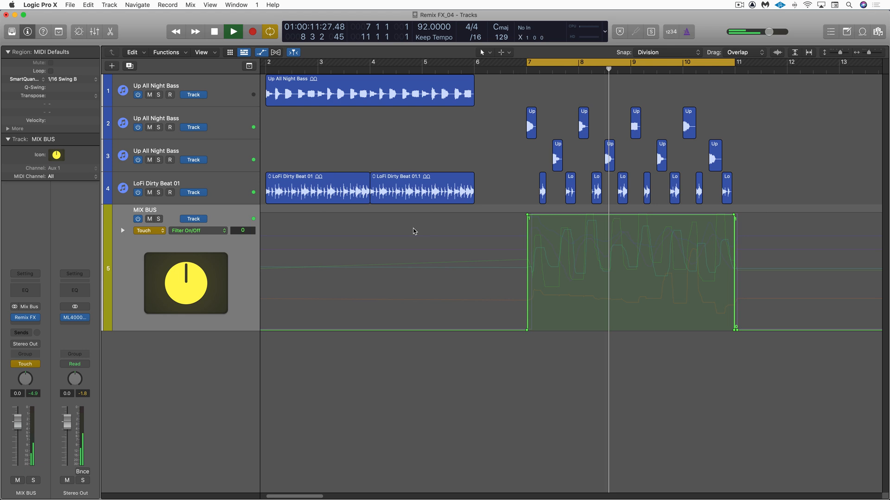
click(232, 32)
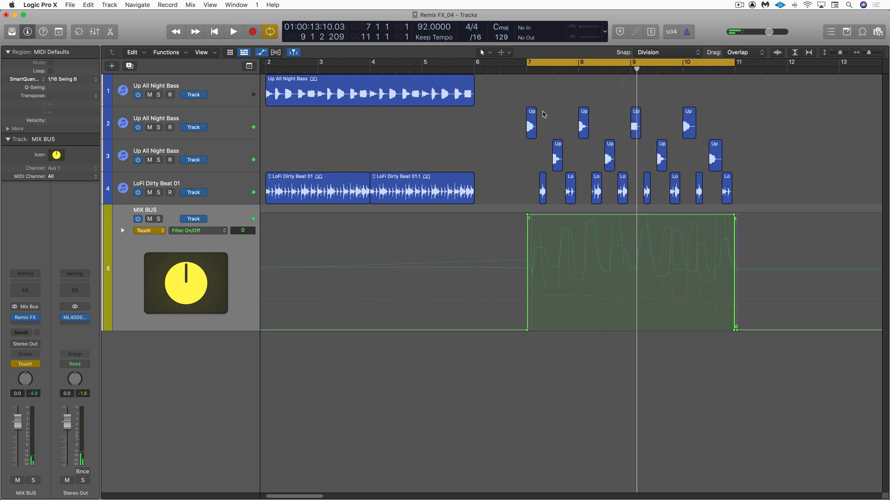
Step: In Automation Preferences set 'Move track automation with regions' to Ask and close the window
click(190, 4)
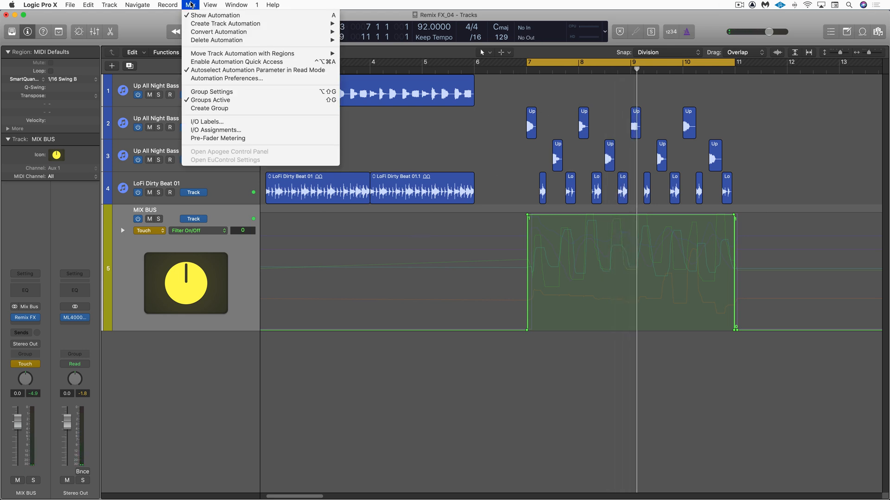
click(190, 4)
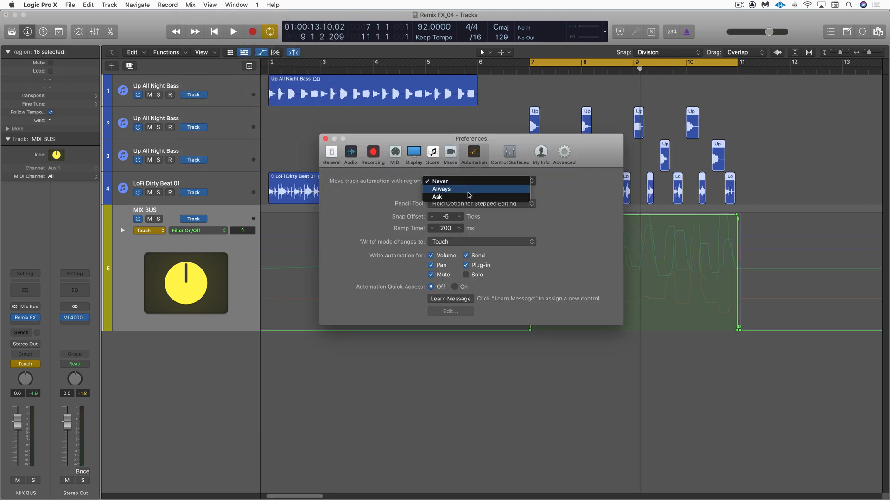
click(437, 196)
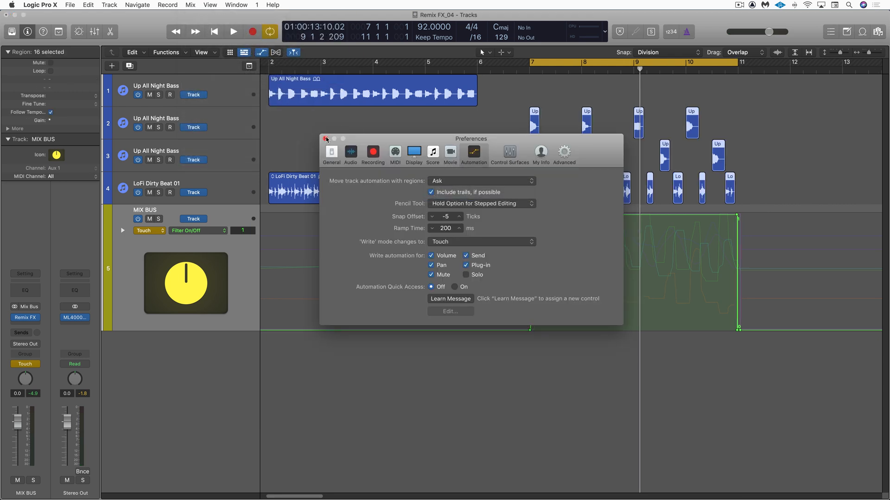
click(325, 139)
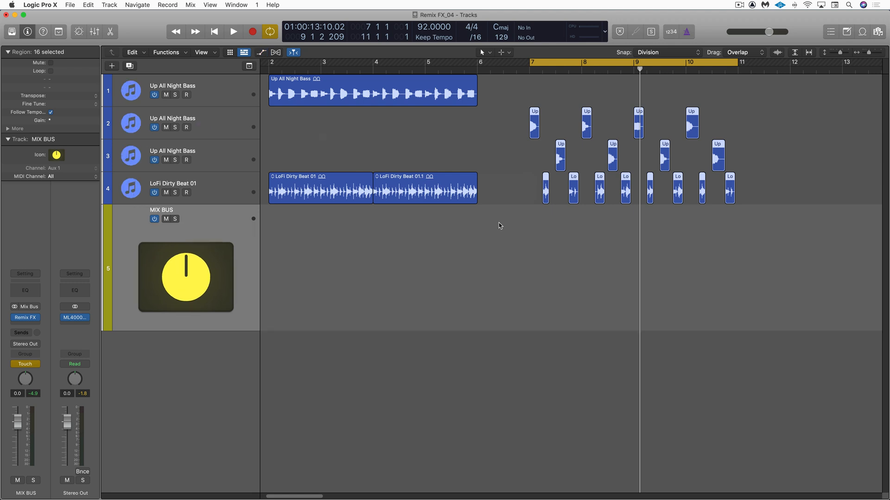
Step: Create an empty MIDI region on the MIX BUS lane over bars 7–11
right_click(499, 226)
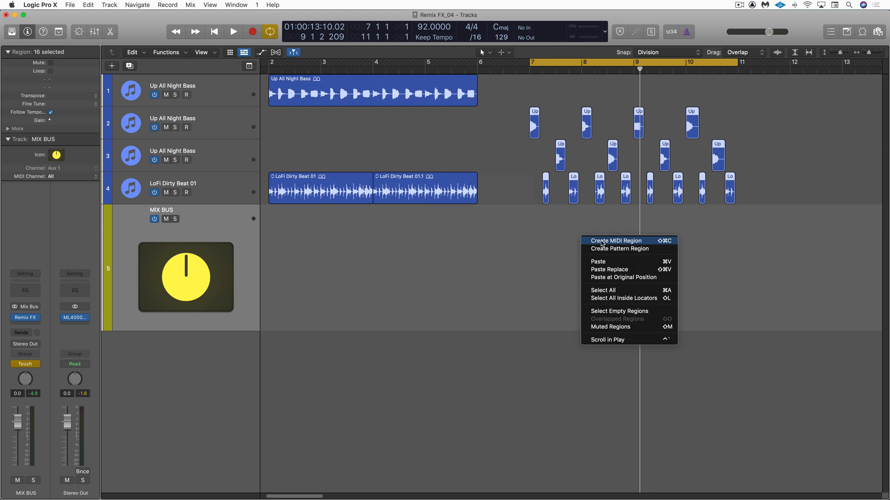
click(615, 241)
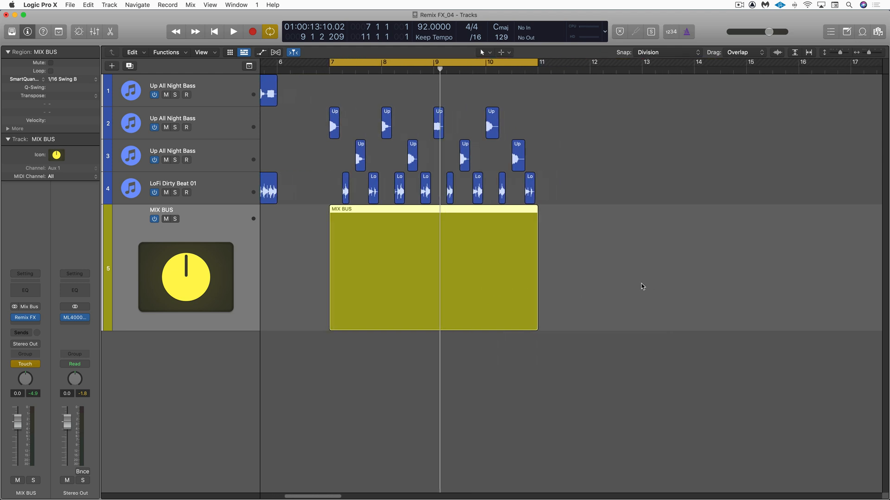
mouse_move(383, 215)
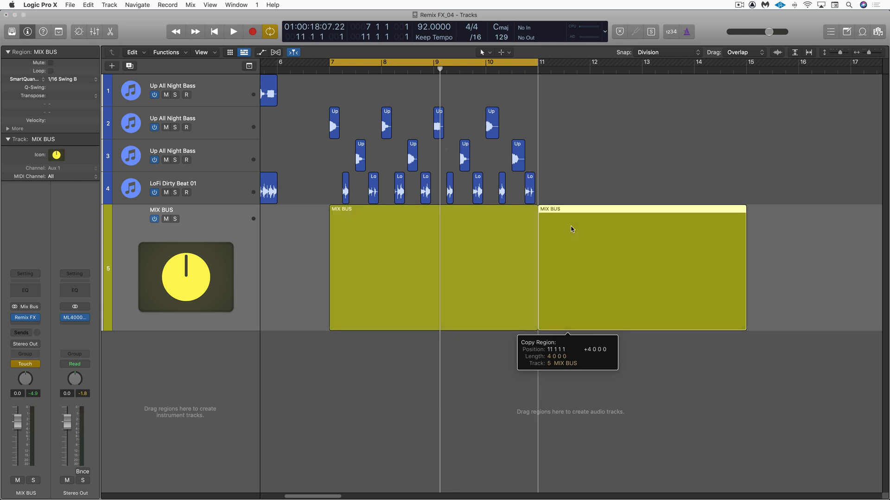
mouse_move(511, 174)
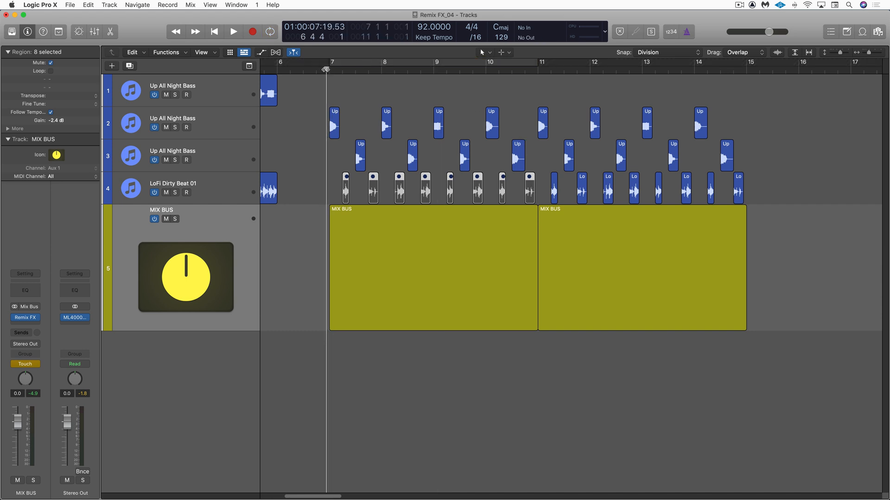
Step: Play the extended arrangement from bar 7 through the copied regions, then stop
click(232, 31)
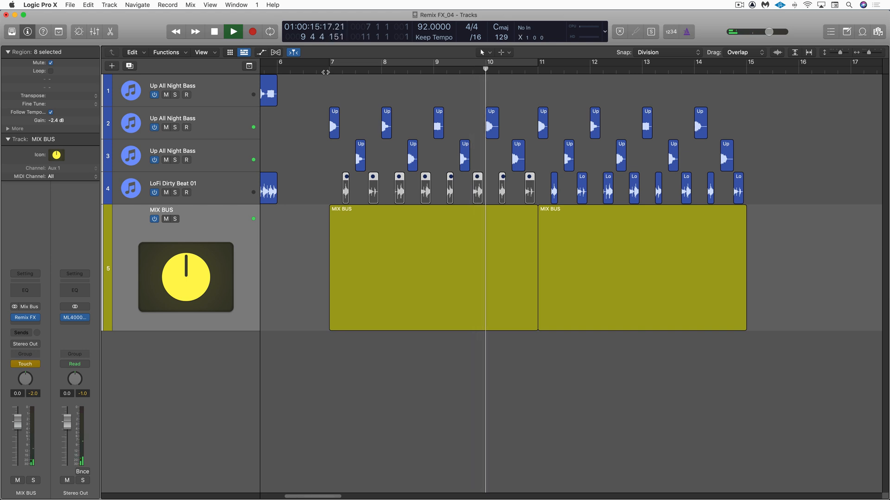
click(233, 32)
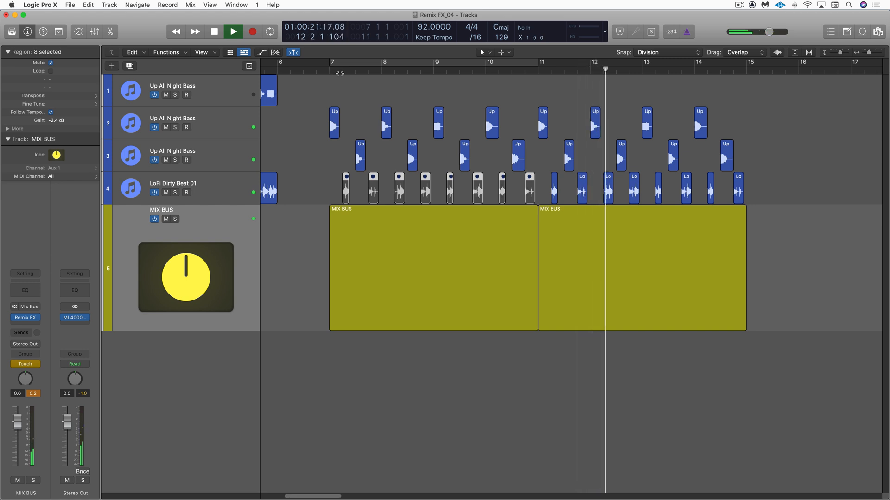
click(232, 31)
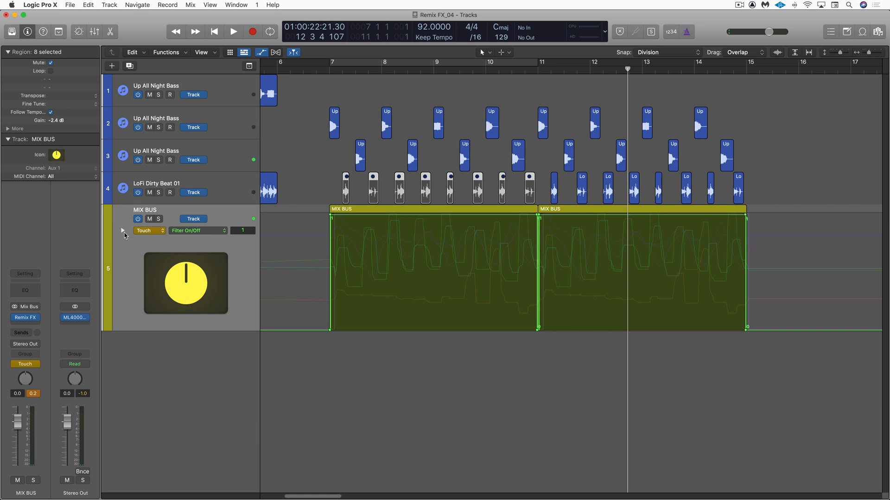
click(122, 231)
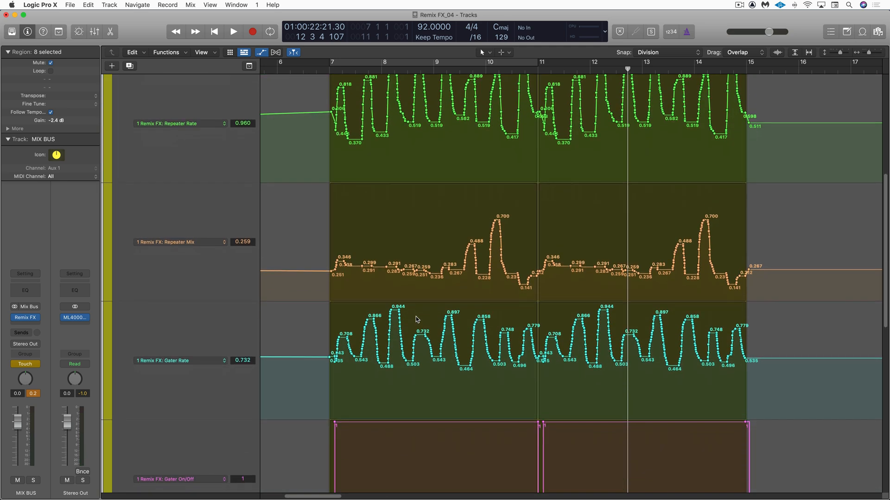
scroll(down, 3)
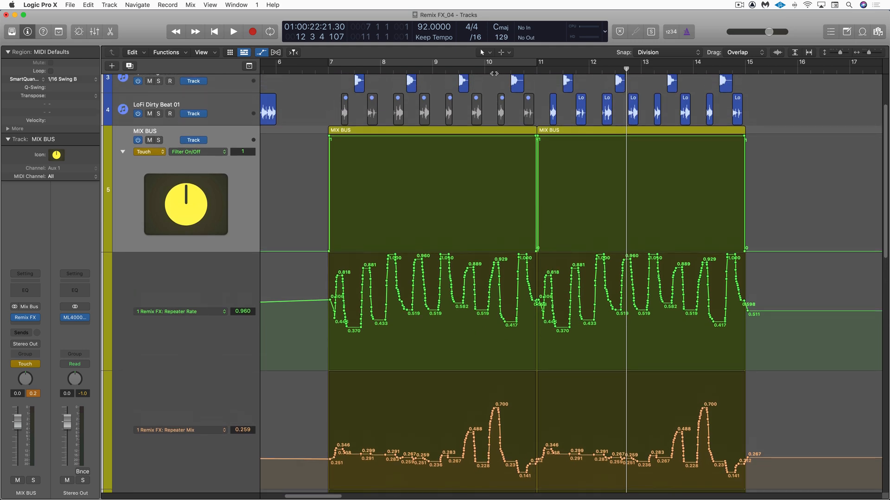
click(232, 32)
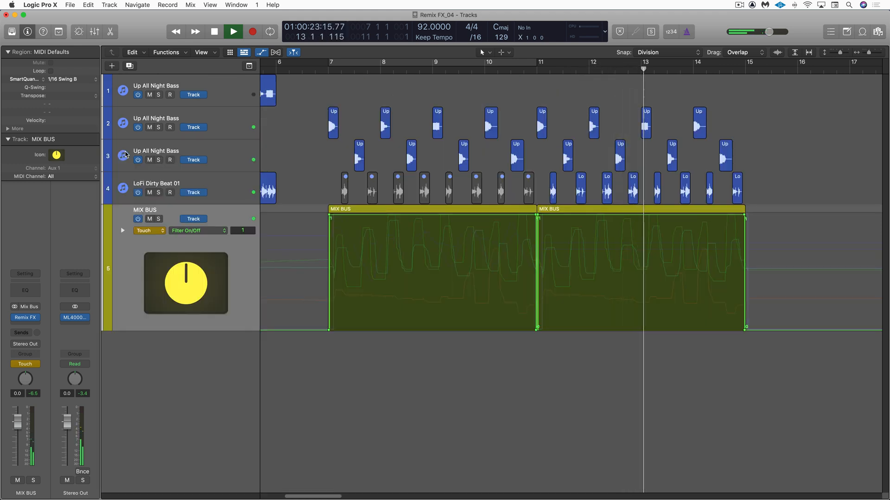
Step: Stop playback, leave the MIX BUS automation mode unchanged, and resume playback
click(214, 32)
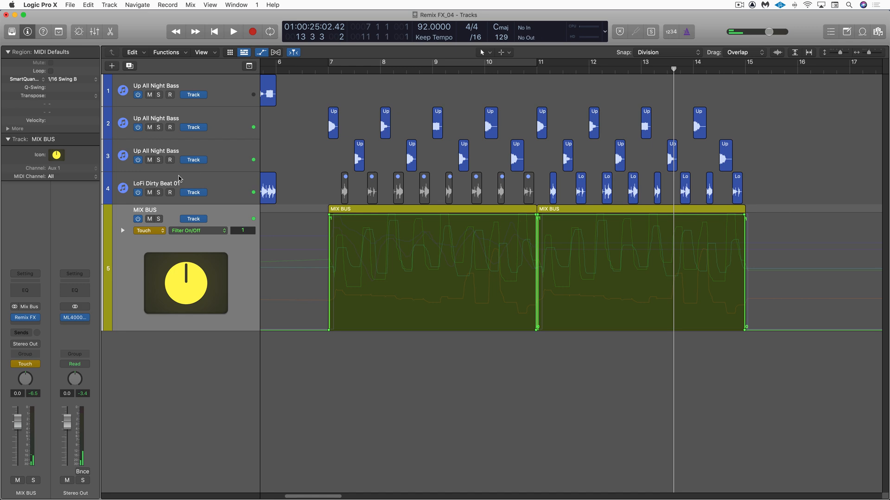
click(148, 230)
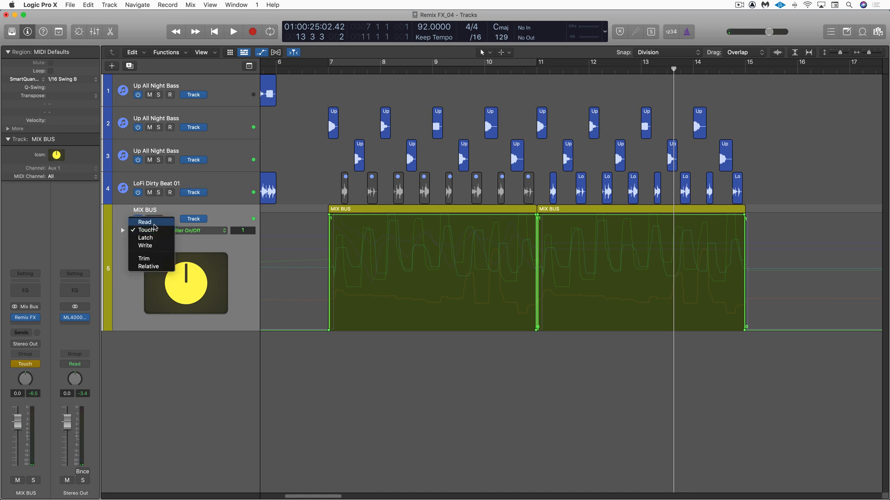
click(145, 222)
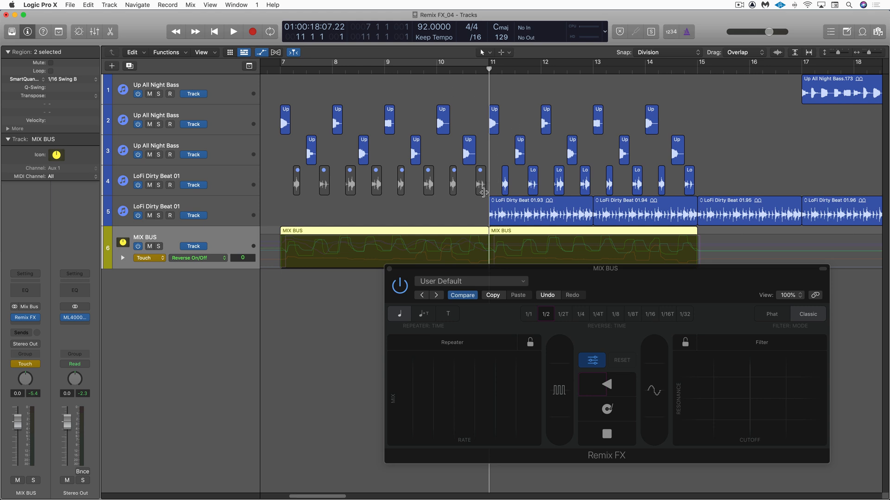
mouse_move(505, 184)
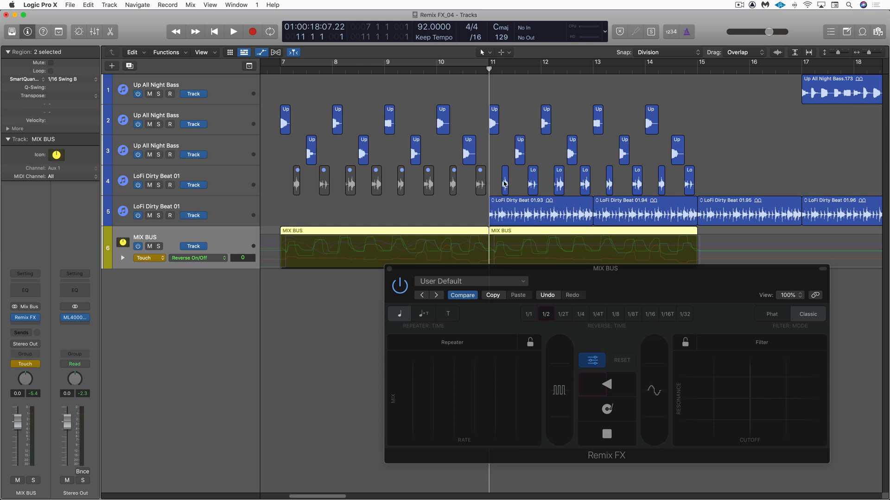
mouse_move(520, 145)
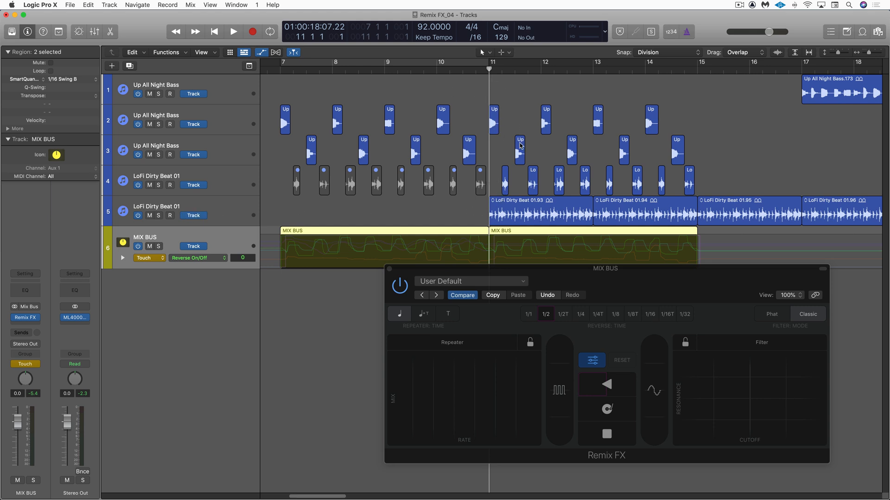
mouse_move(502, 211)
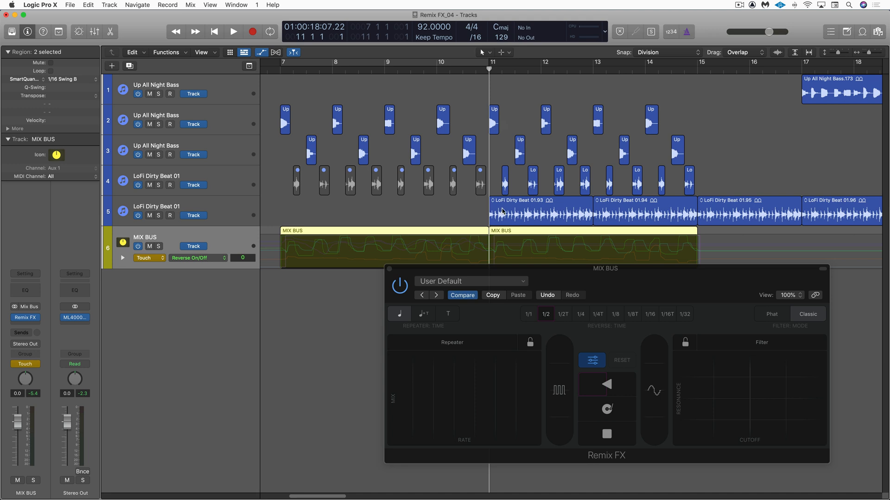
mouse_move(586, 208)
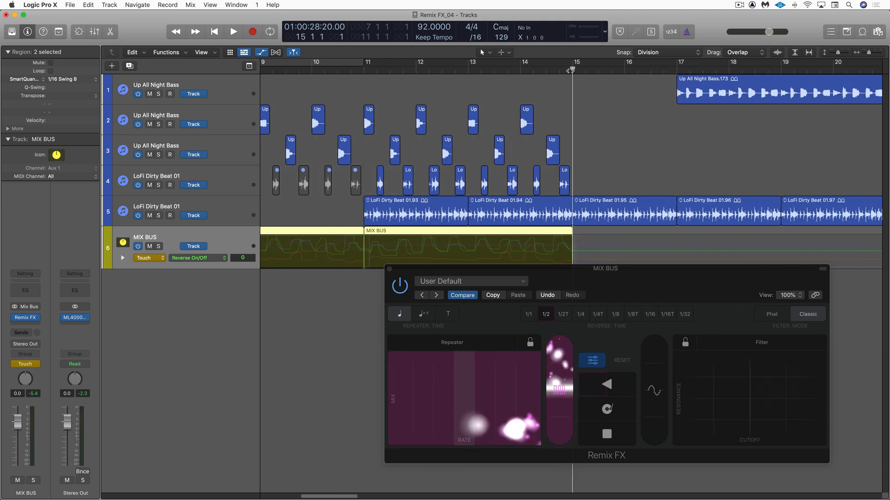
click(234, 32)
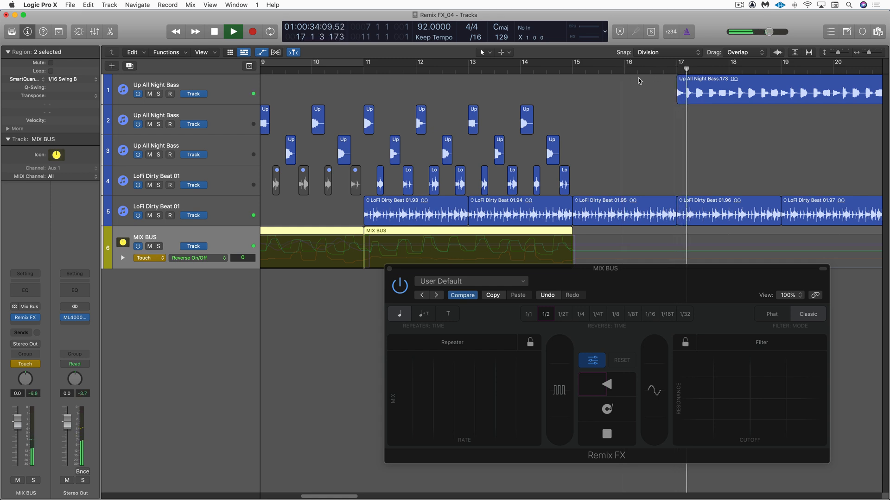
Step: Return to bar 15, set Reverse to a whole-bar length, and start playback
click(214, 31)
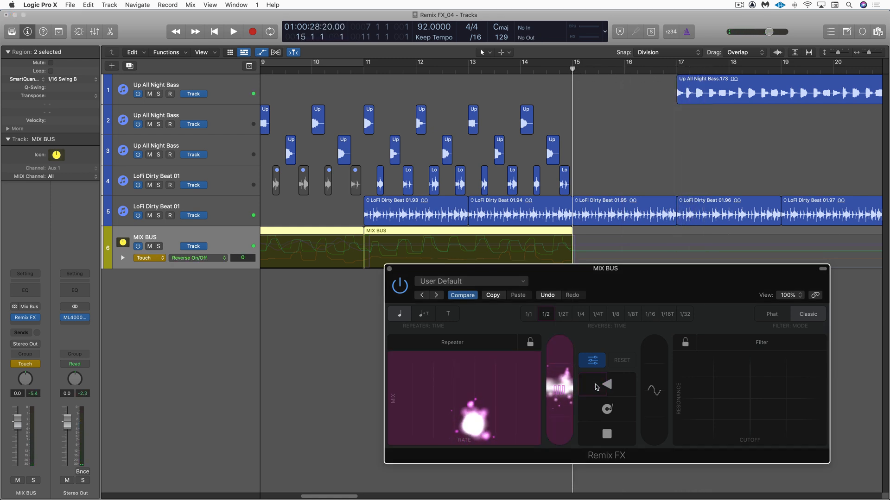
click(606, 385)
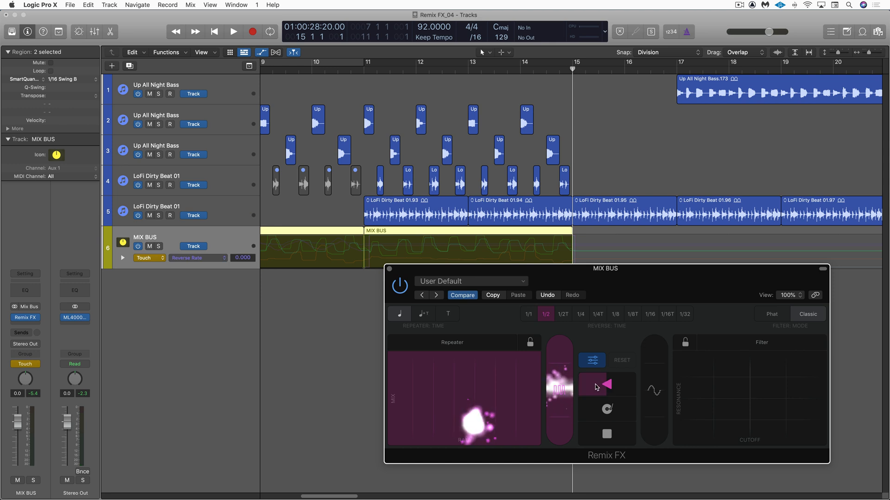
click(606, 384)
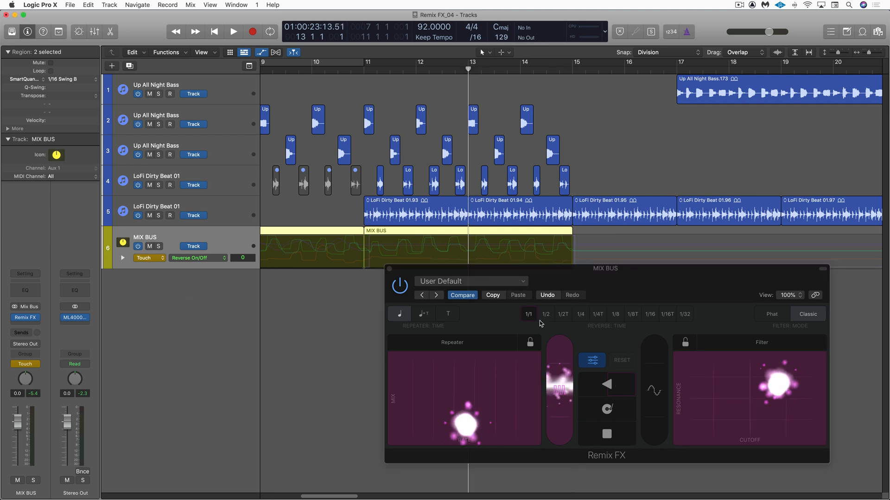
click(232, 31)
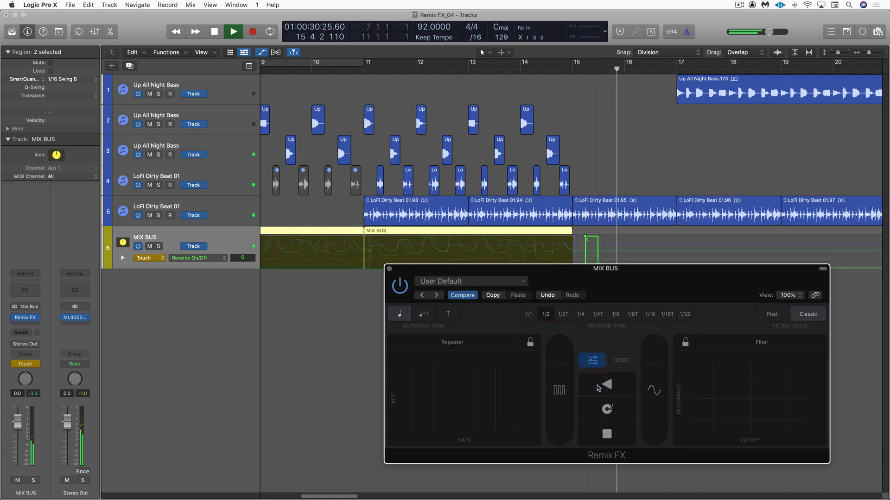
Step: Toggle Reverse on and off repeatedly through about bar 24 to write Reverse On/Off automation
click(606, 385)
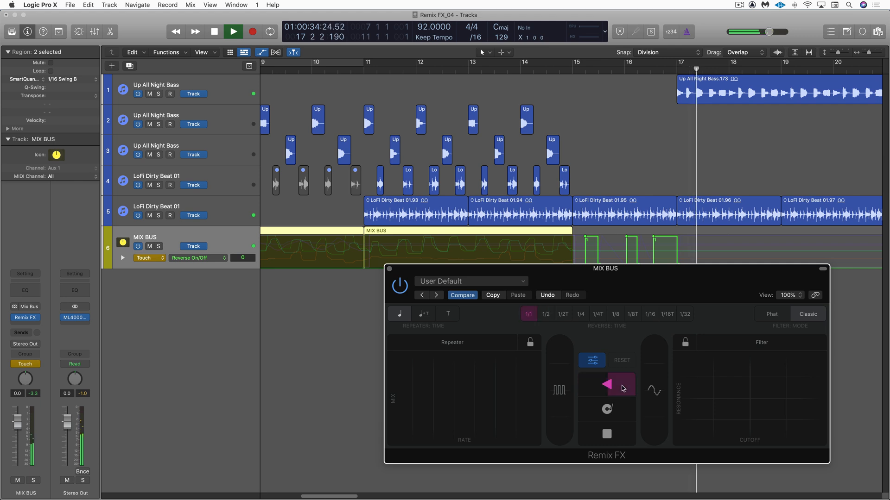
click(606, 385)
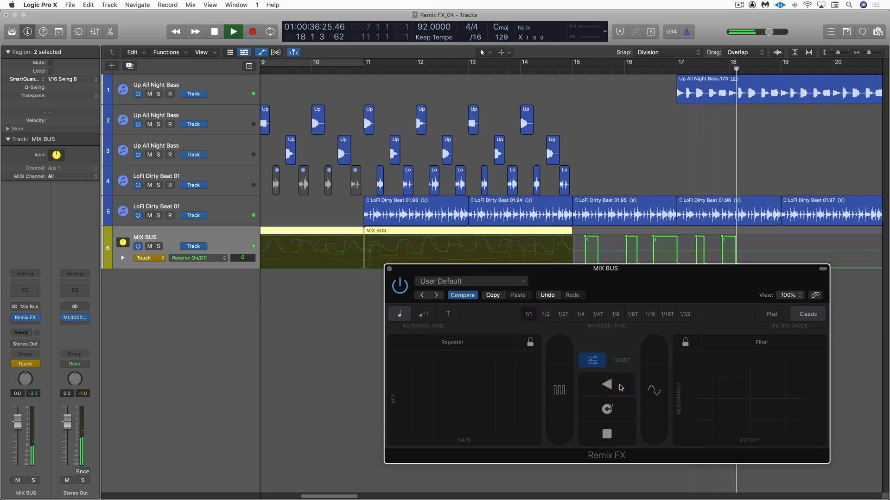
click(606, 385)
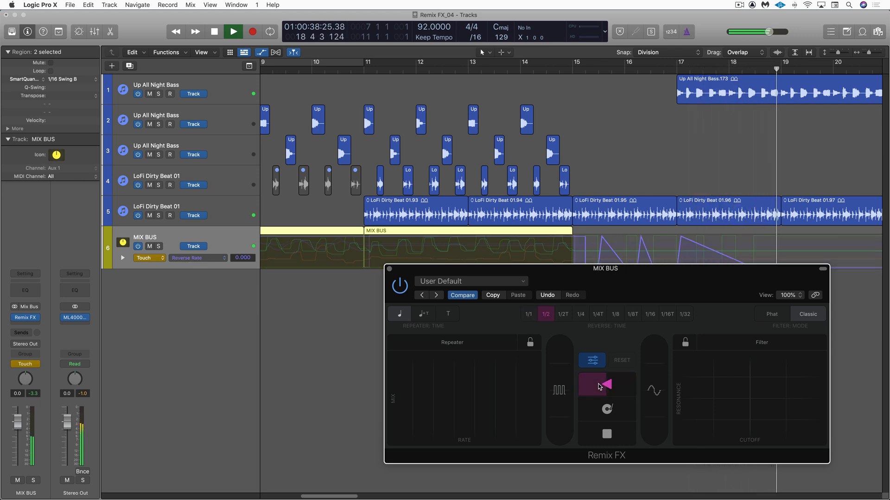
click(606, 386)
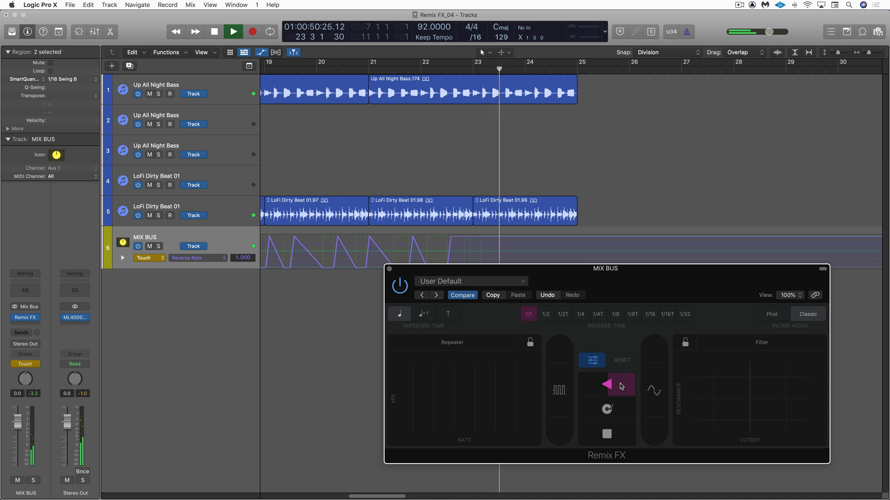
click(545, 314)
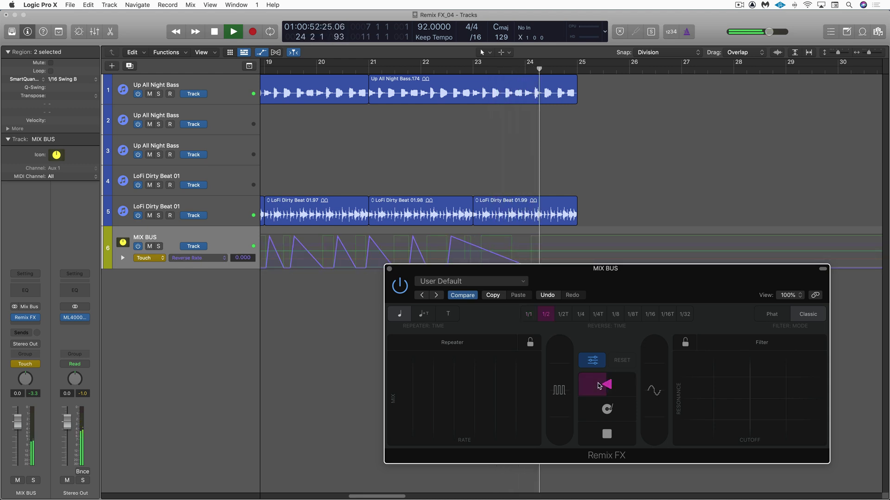
click(607, 384)
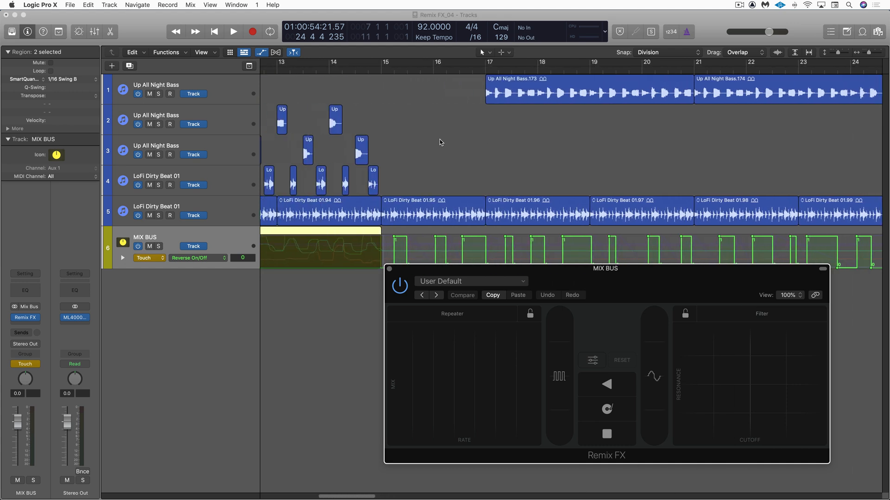
Step: Play from near bar 13 and hold the Gater in Remix FX to write gate automation through bar 25
scroll(left, 3)
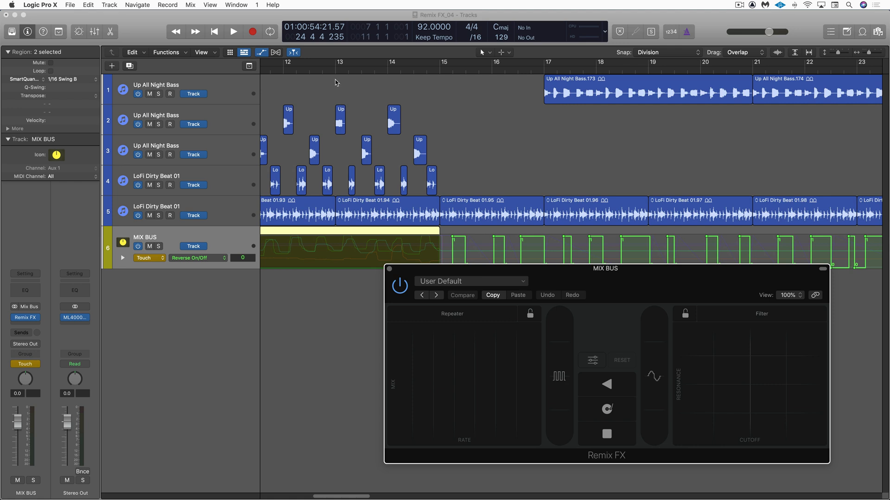
mouse_move(330, 74)
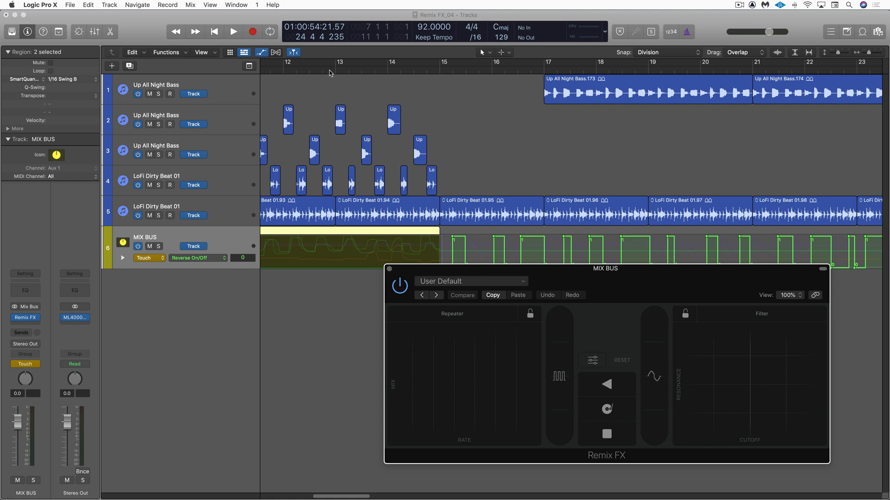
click(232, 32)
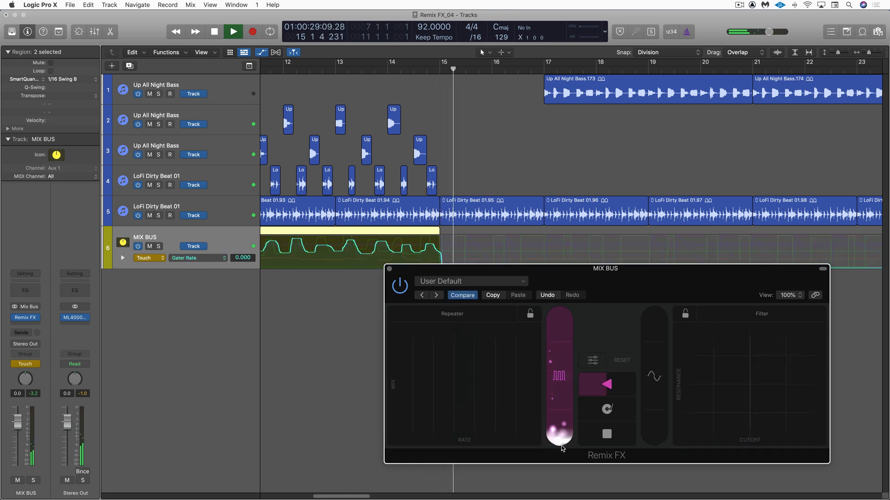
click(606, 384)
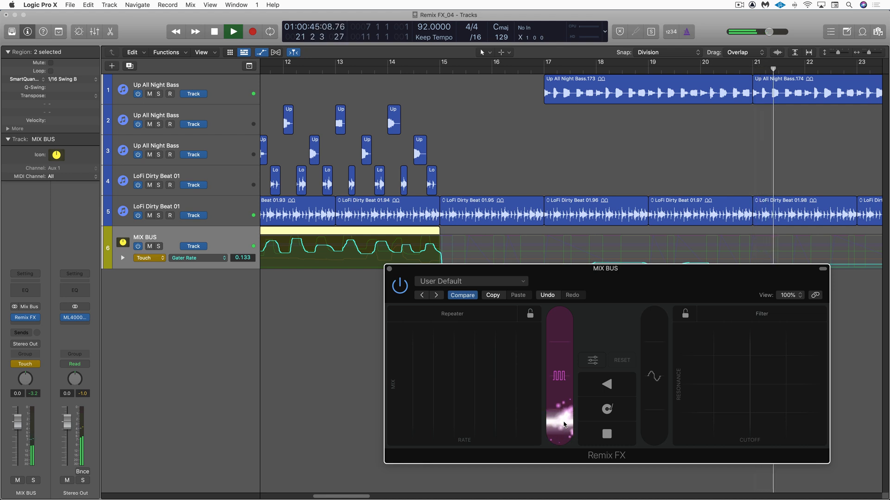
click(606, 383)
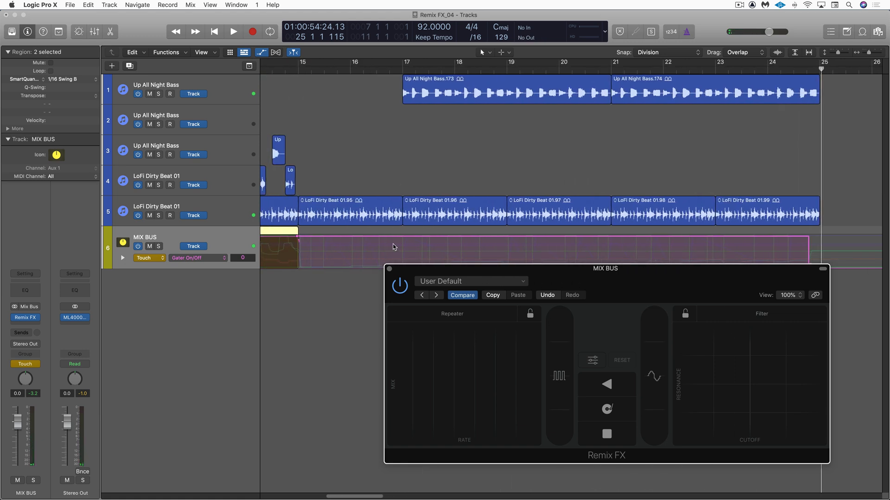
Step: Create a duplicate LoFi Dirty Beat 01 track, route its output, and copy the beat regions onto it at bar 15
click(388, 268)
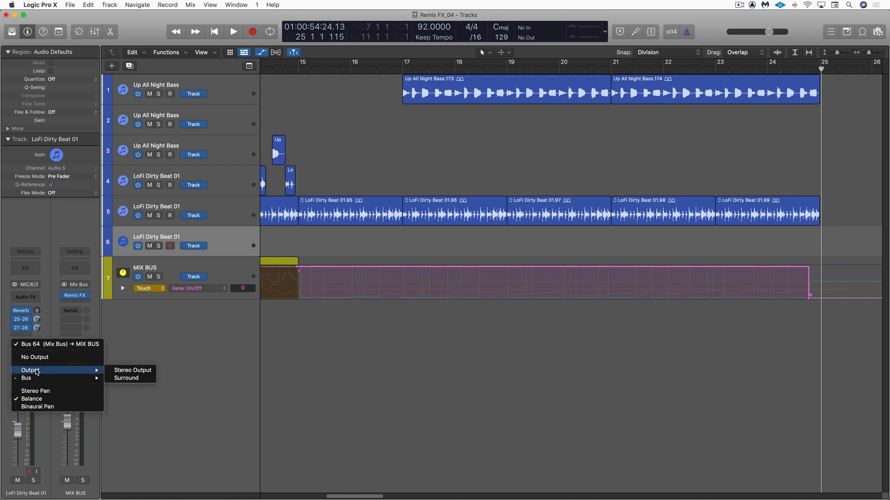
click(133, 369)
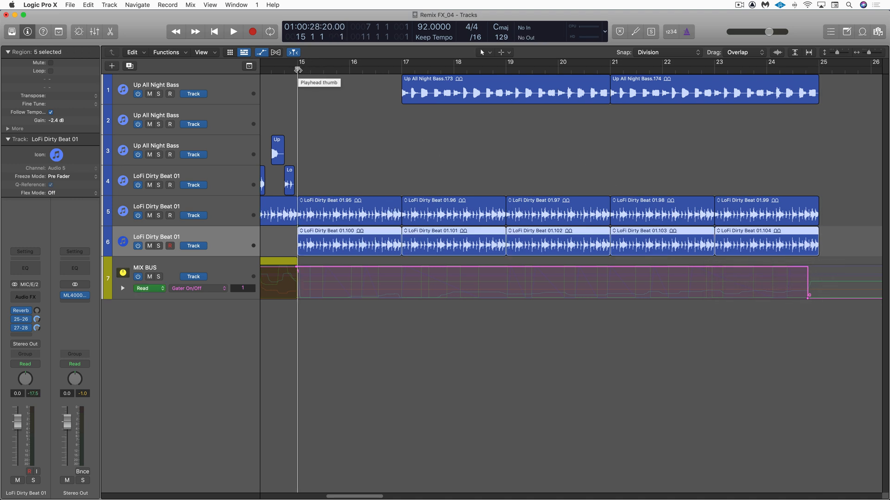
click(234, 32)
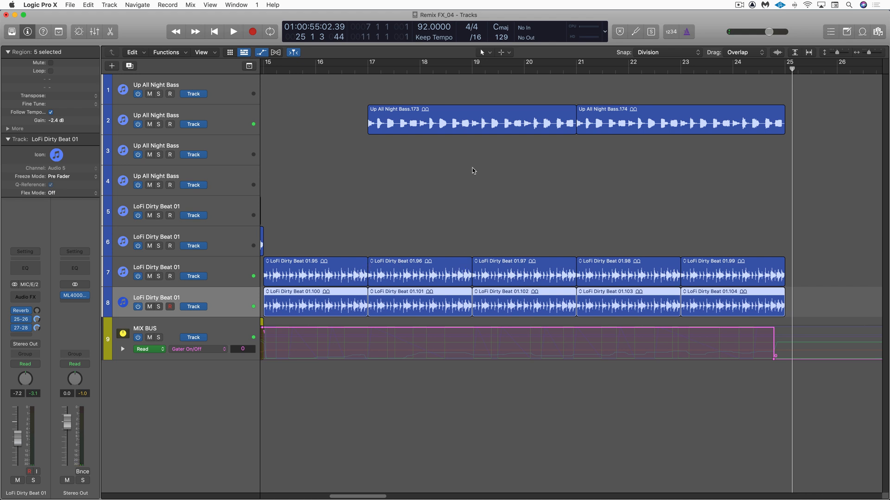
Step: Insert Remix FX in an empty Audio FX slot on track 7, LoFi Dirty Beat 01
scroll(right, 3)
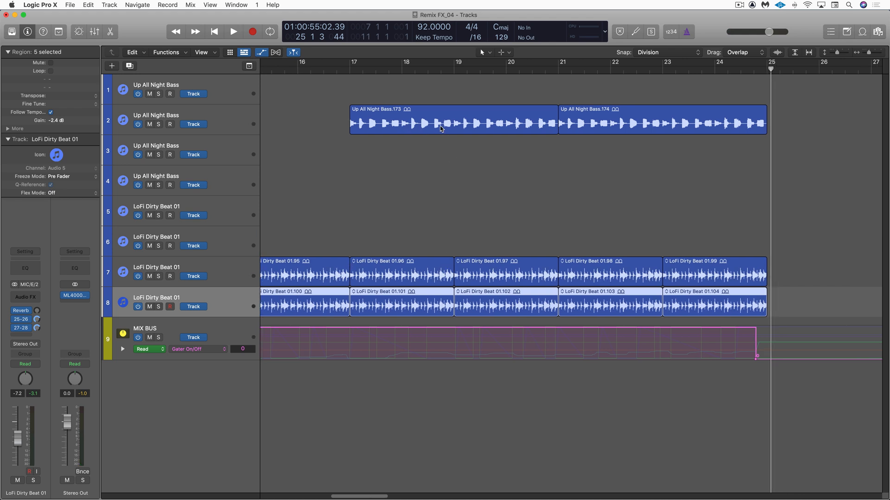
scroll(right, 3)
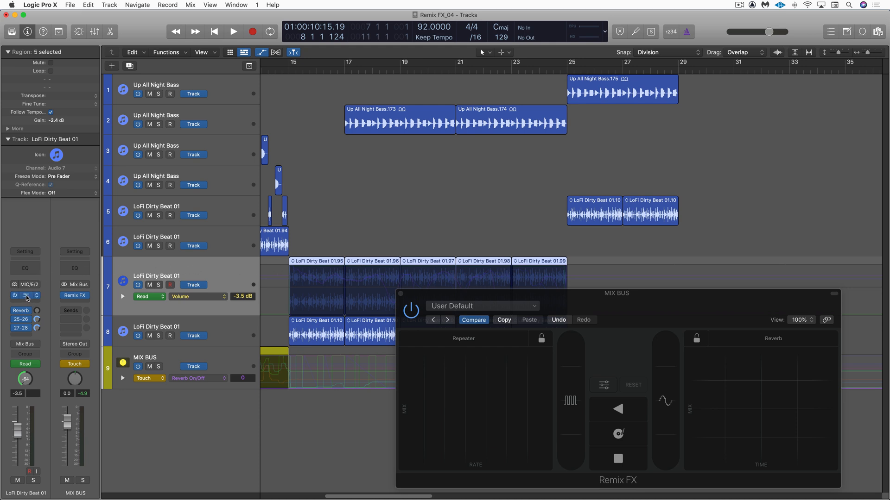
click(24, 284)
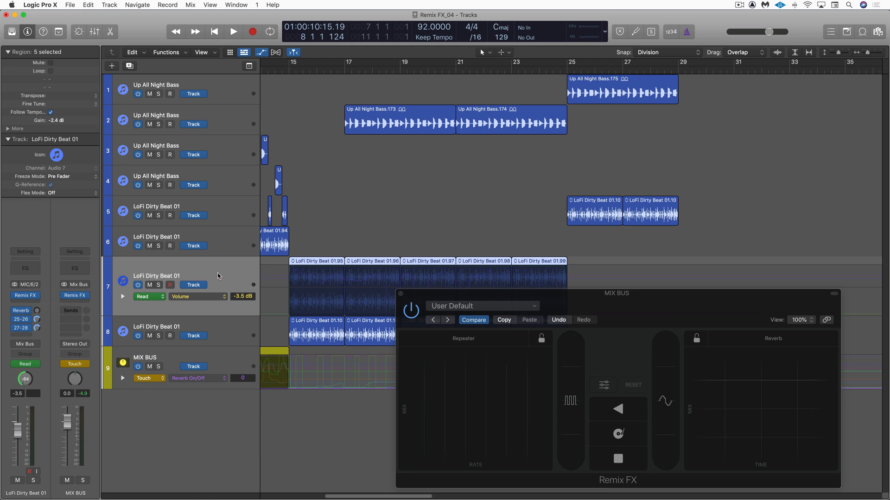
mouse_move(256, 280)
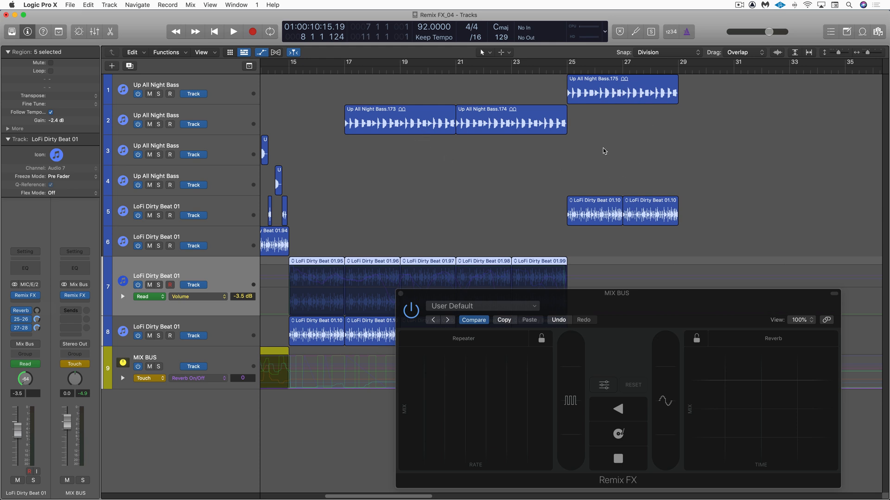
mouse_move(806, 445)
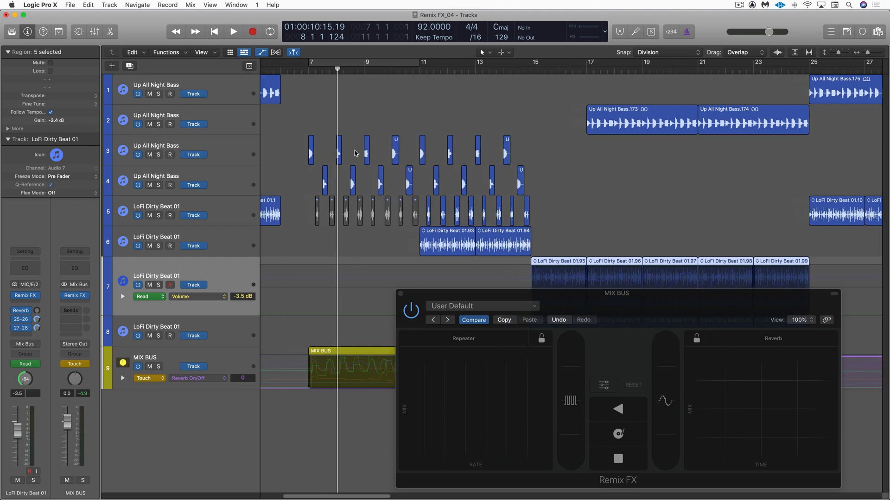
Step: Play from bar 7 and trigger the Gater and Reverse effects on the mix bus Remix FX
click(232, 31)
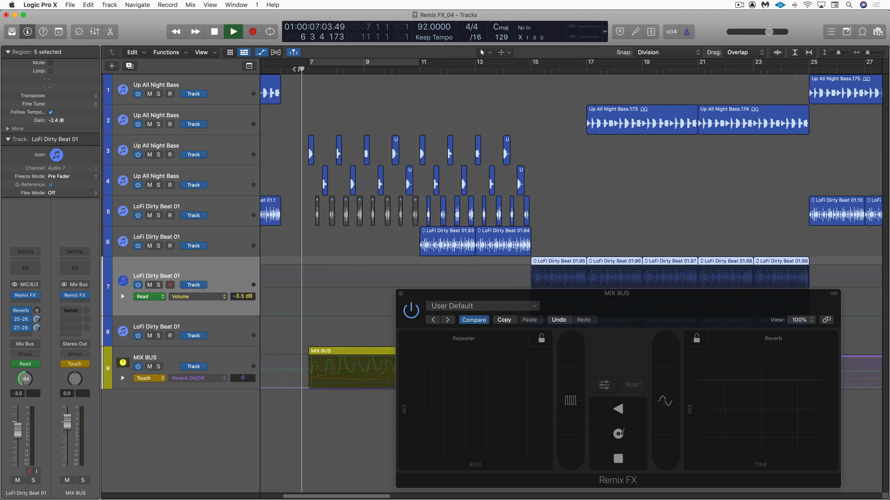
click(233, 32)
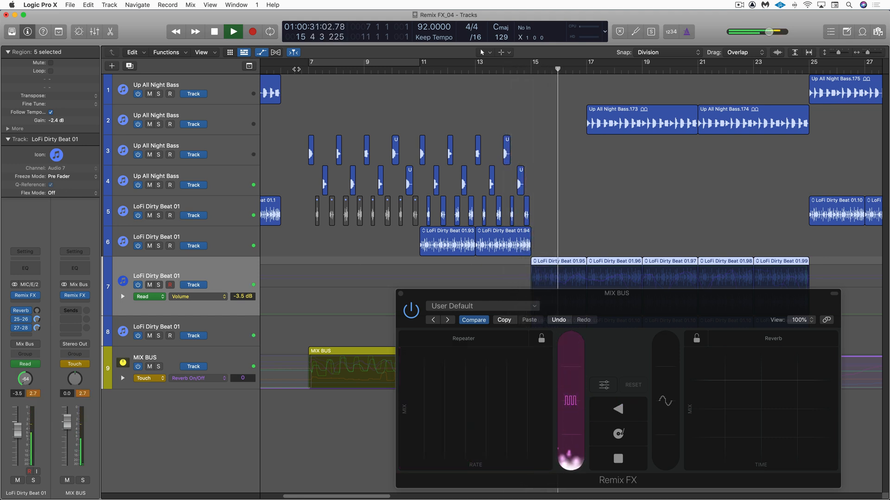
click(618, 409)
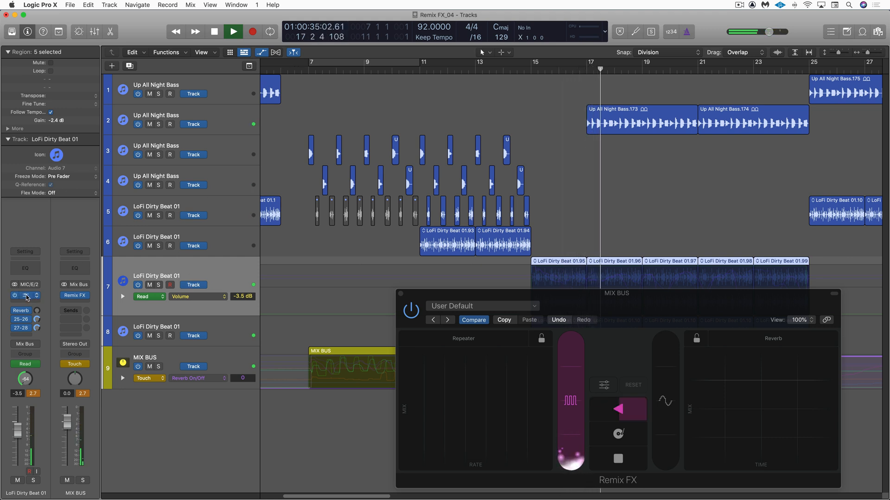
click(25, 296)
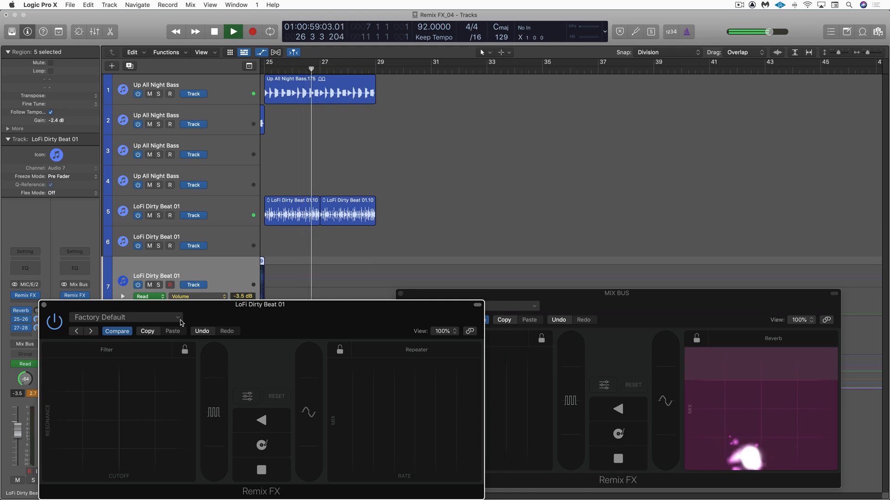
Step: Let the remix play past bar 30, then stop playback
click(233, 31)
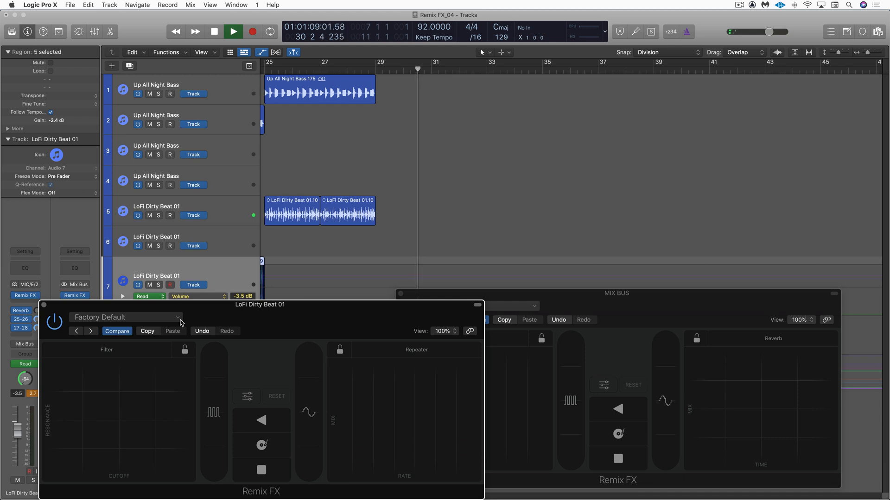
click(232, 31)
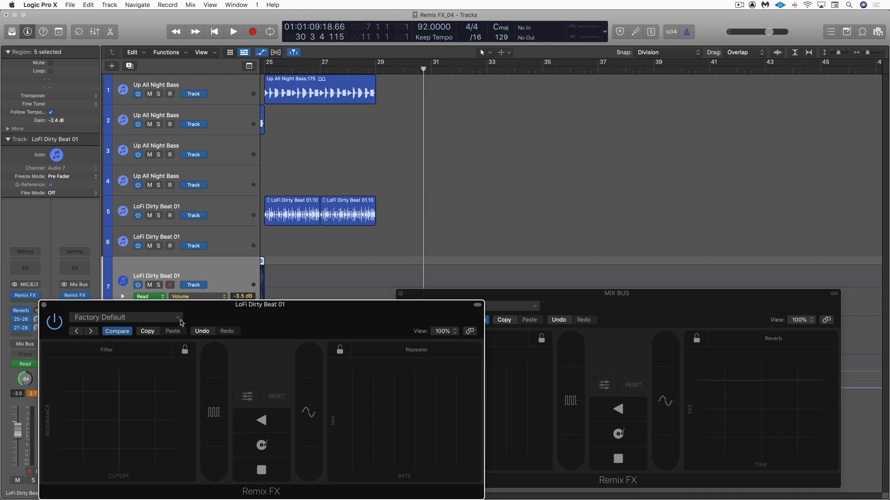